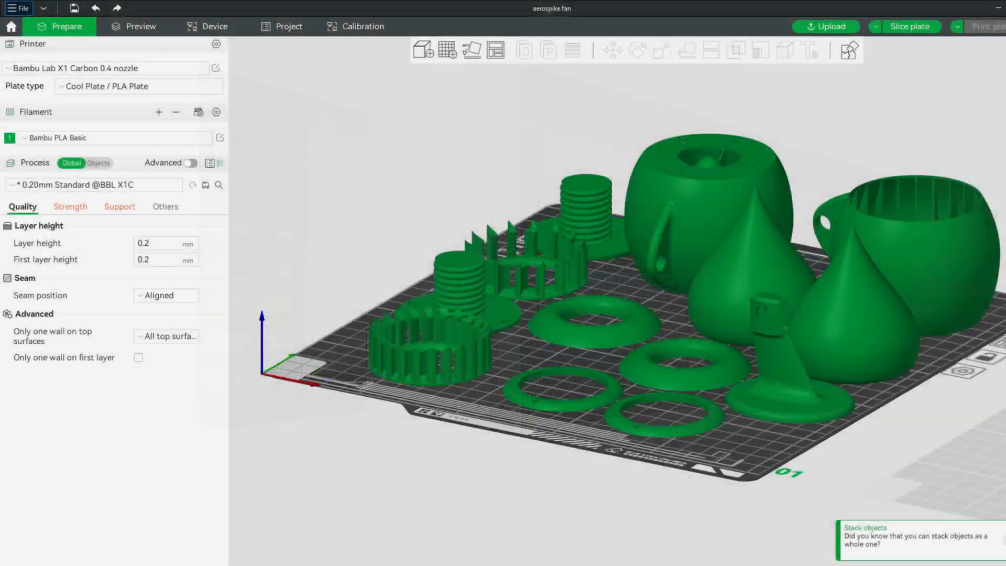
# Run a Google image search for 'jpg' and preview the colourful canal street photo.
pyautogui.click(909, 26)
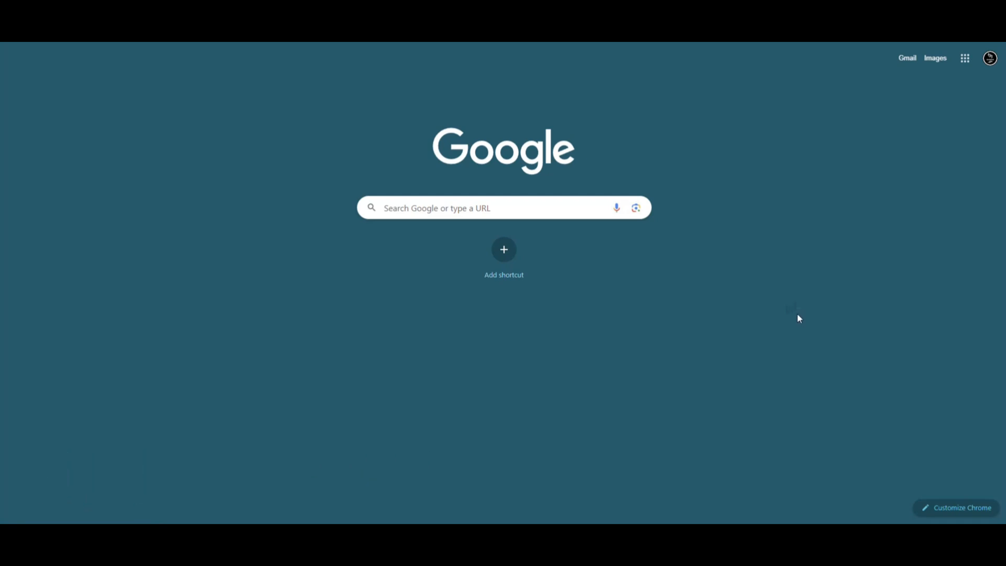
pyautogui.moveTo(801, 319)
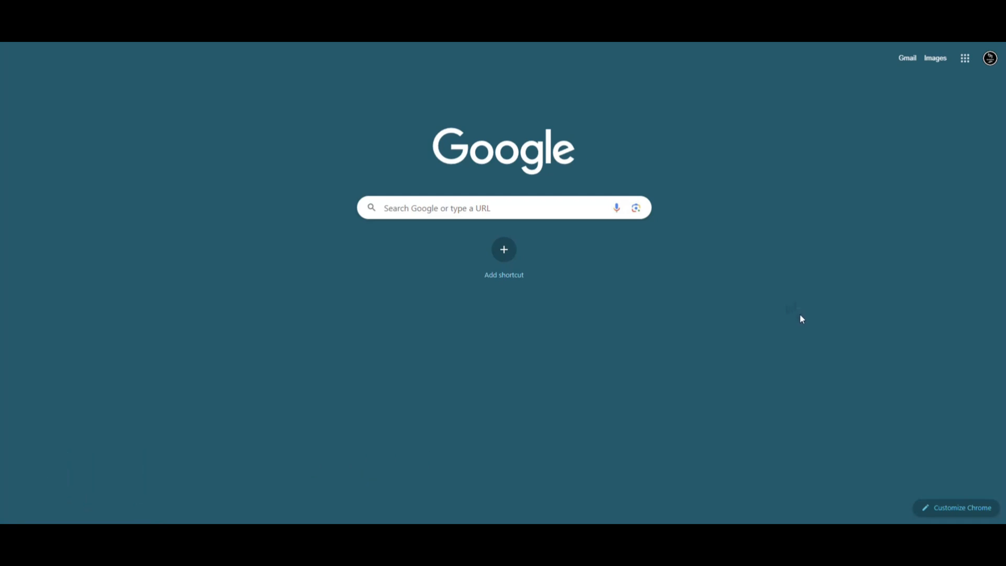
pyautogui.moveTo(805, 316)
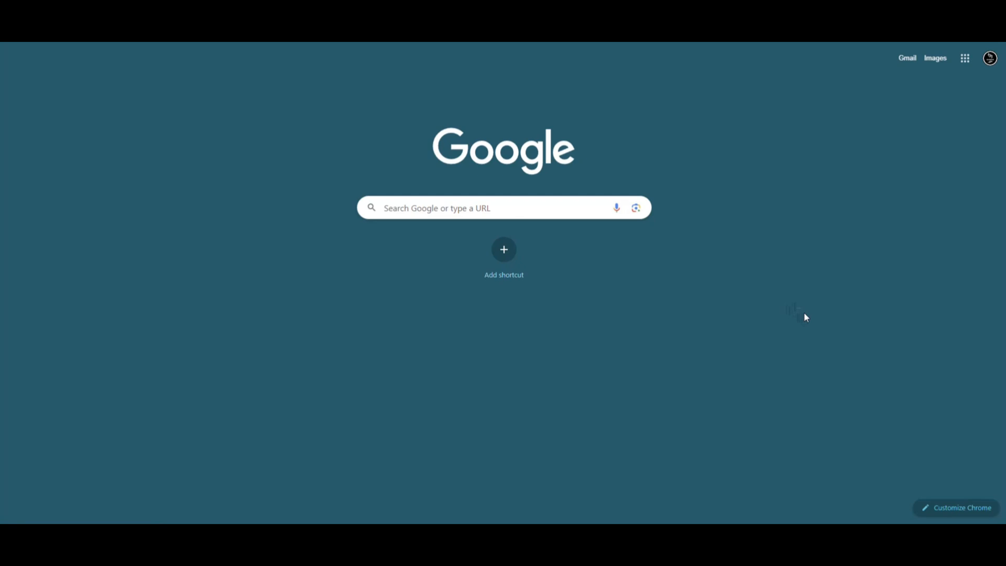
pyautogui.moveTo(807, 320)
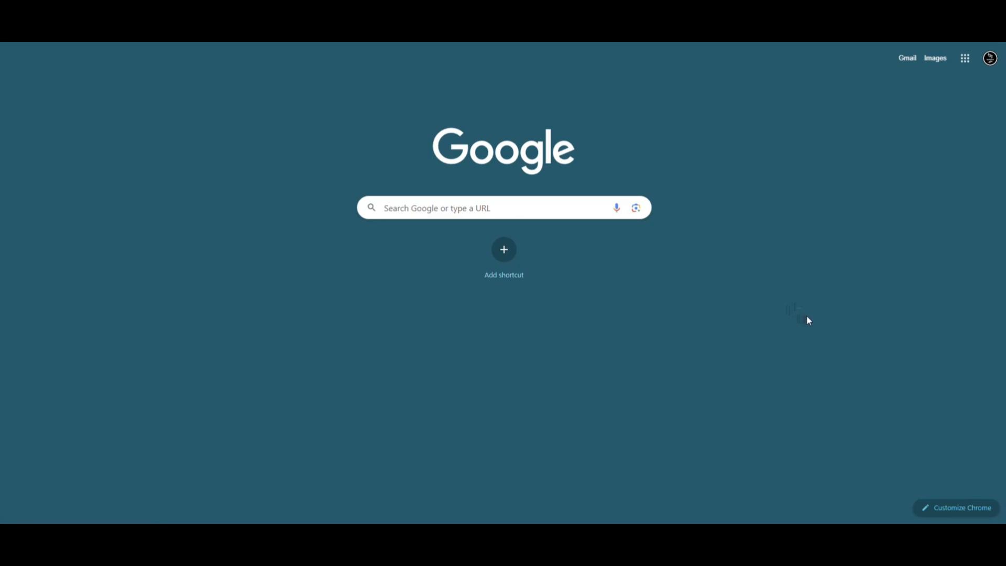
pyautogui.moveTo(818, 348)
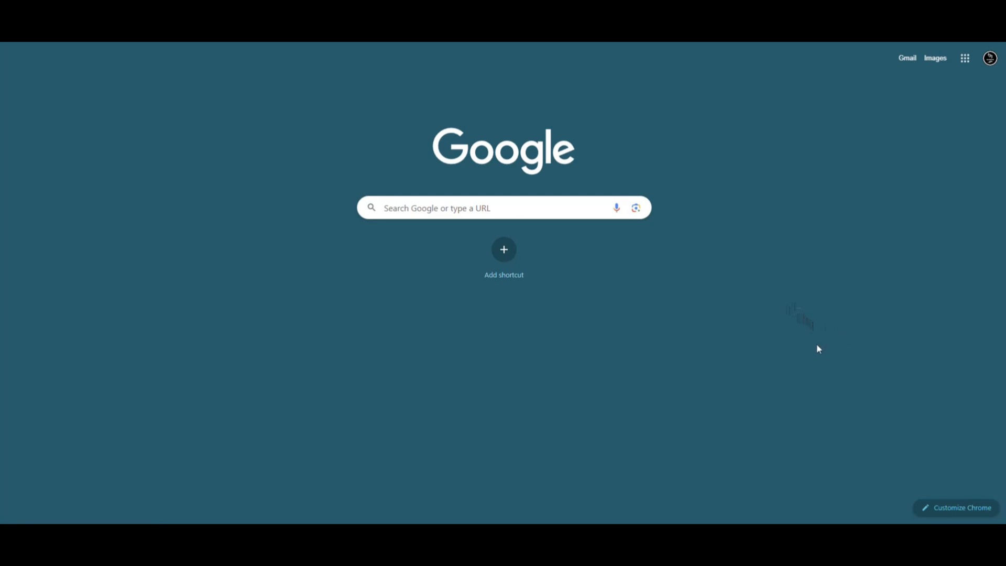
pyautogui.moveTo(824, 366)
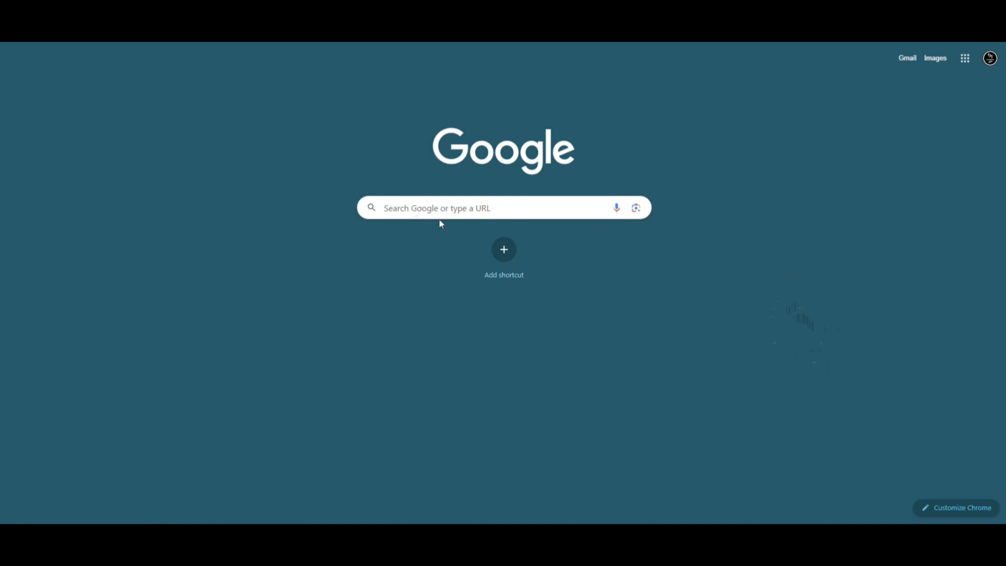
pyautogui.moveTo(439, 207)
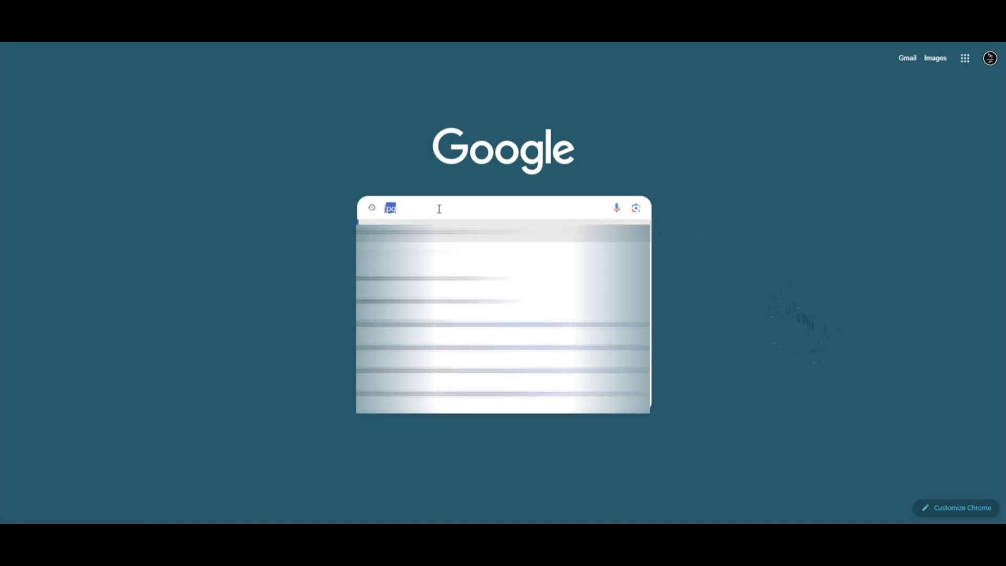
pyautogui.press('Enter')
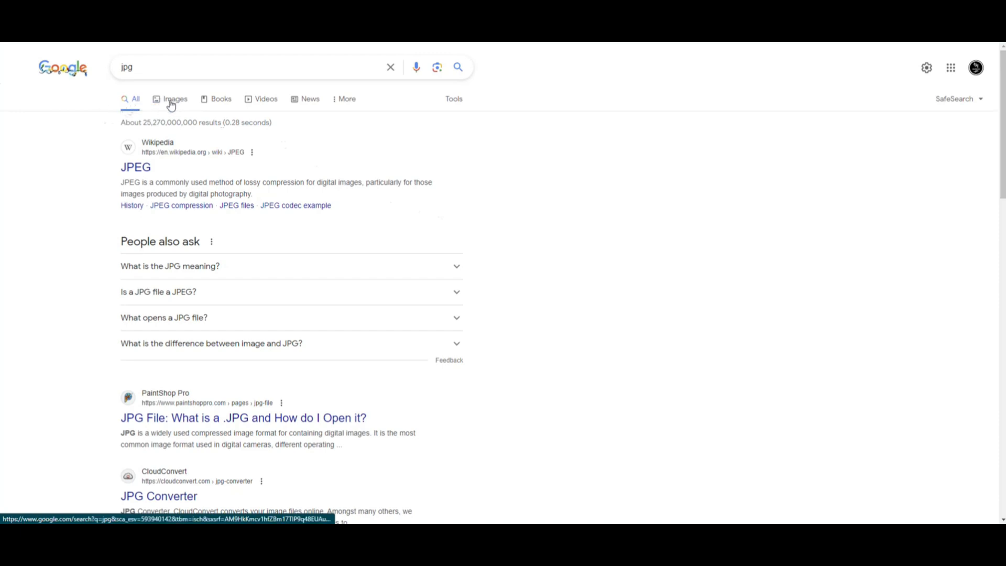
pyautogui.click(175, 99)
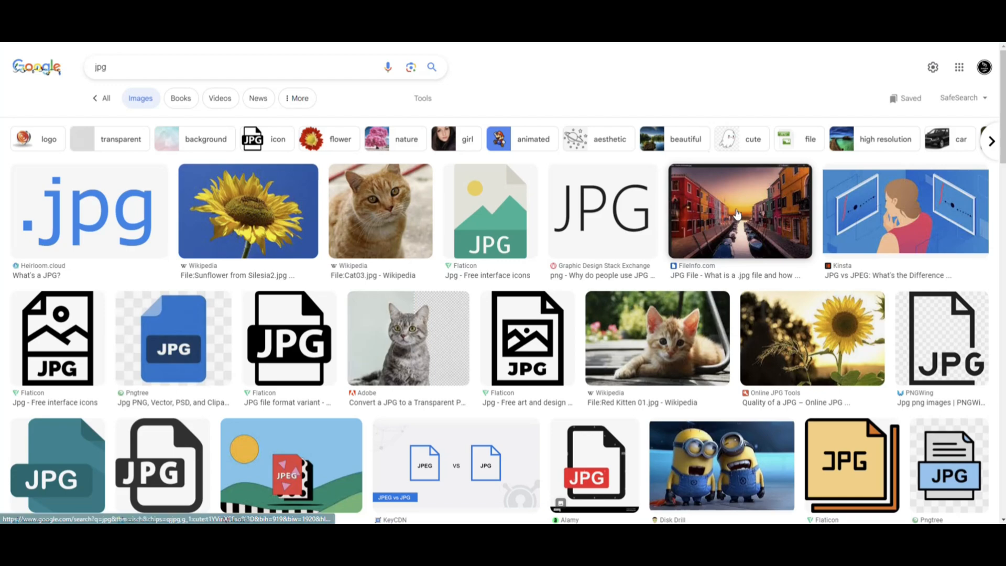
pyautogui.click(738, 210)
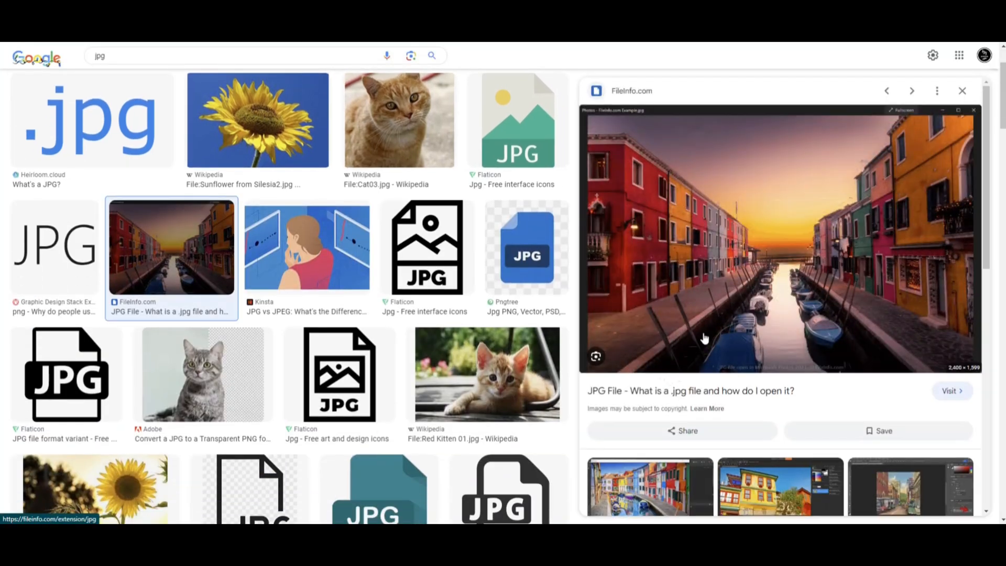
pyautogui.moveTo(795, 333)
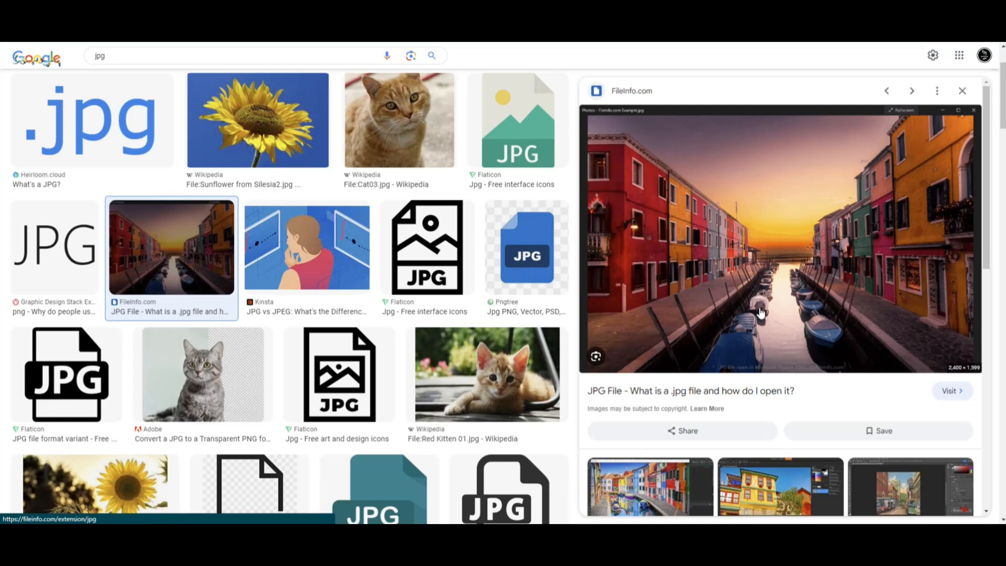
pyautogui.moveTo(631, 187)
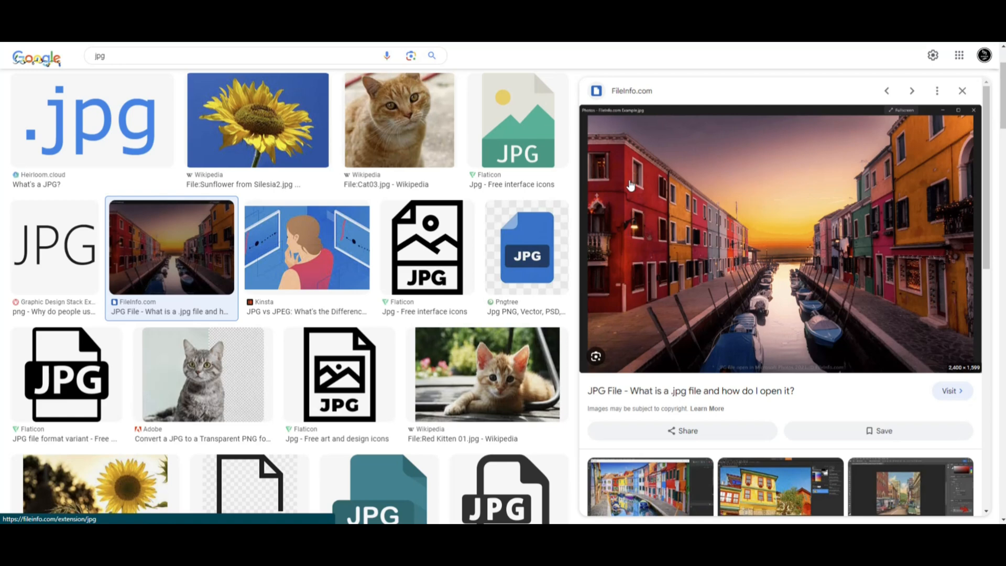
pyautogui.moveTo(635, 353)
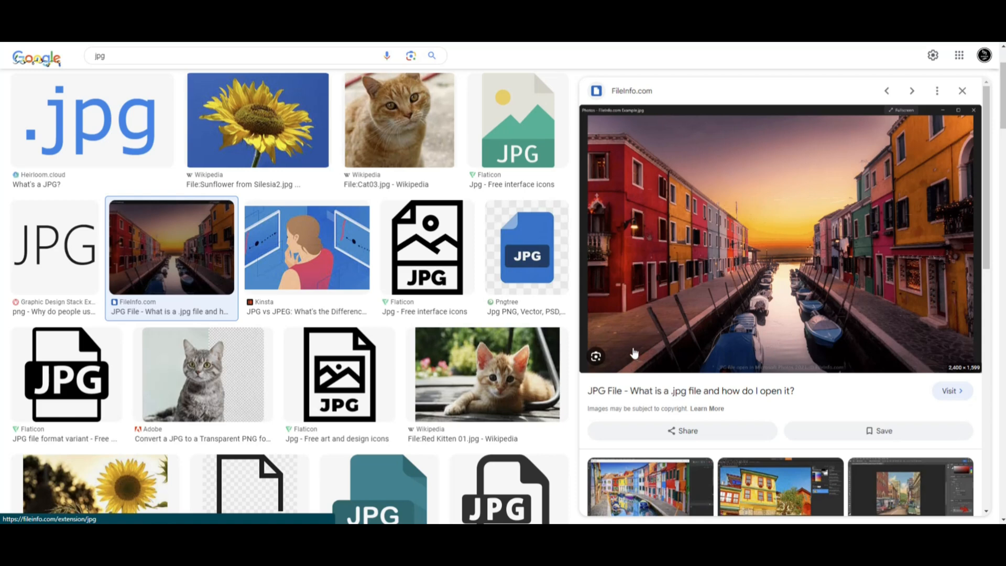
pyautogui.moveTo(768, 294)
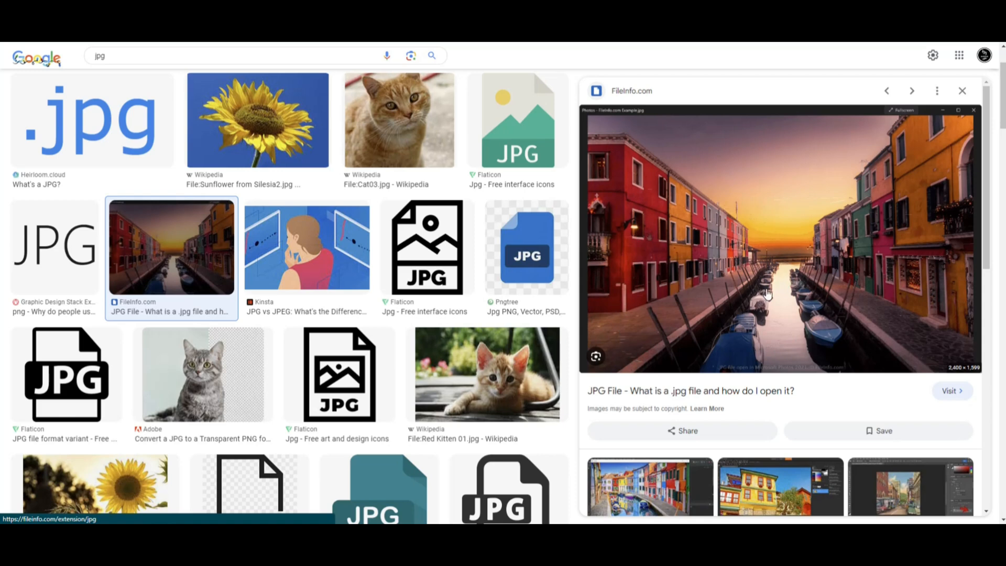
pyautogui.moveTo(796, 277)
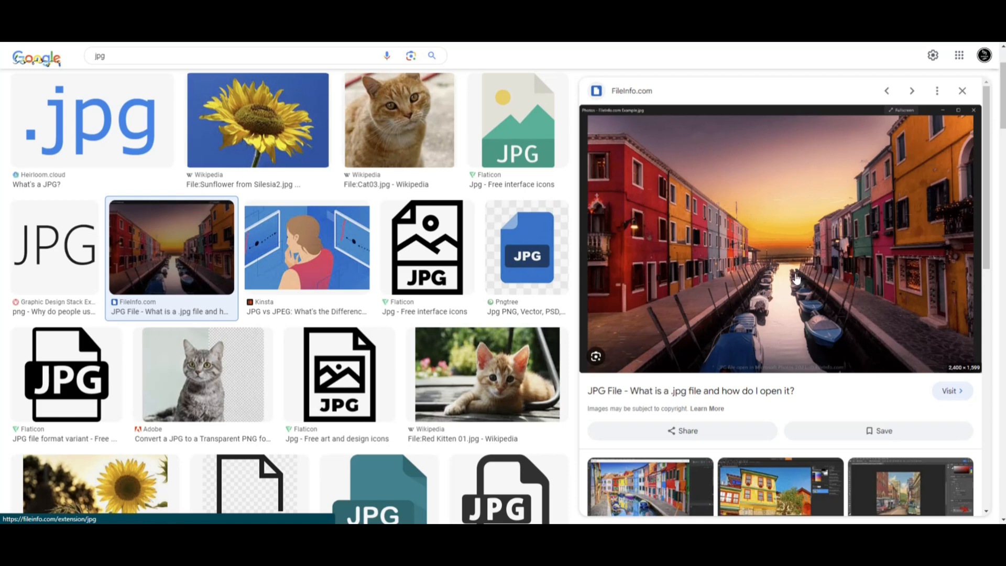
pyautogui.moveTo(770, 269)
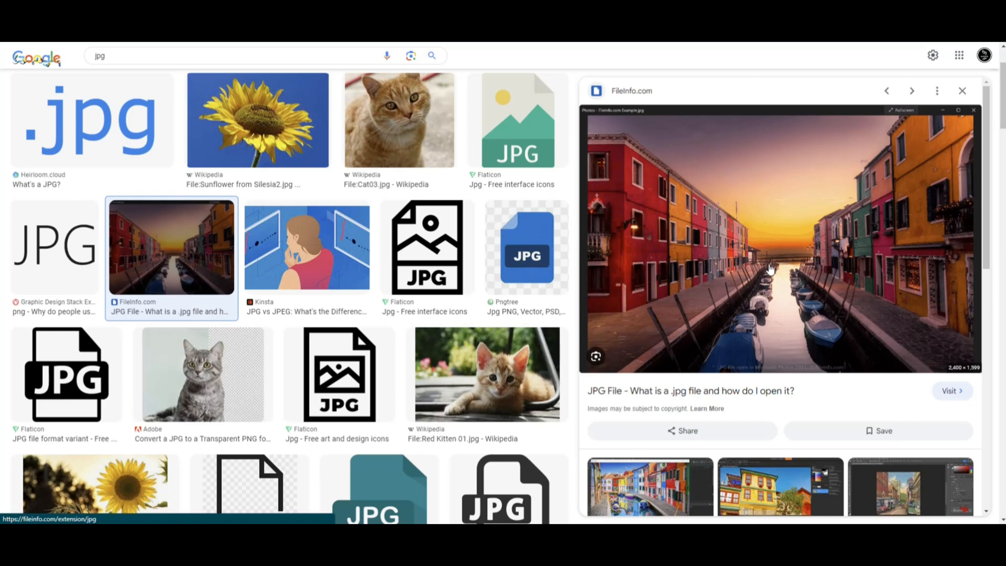
pyautogui.moveTo(775, 274)
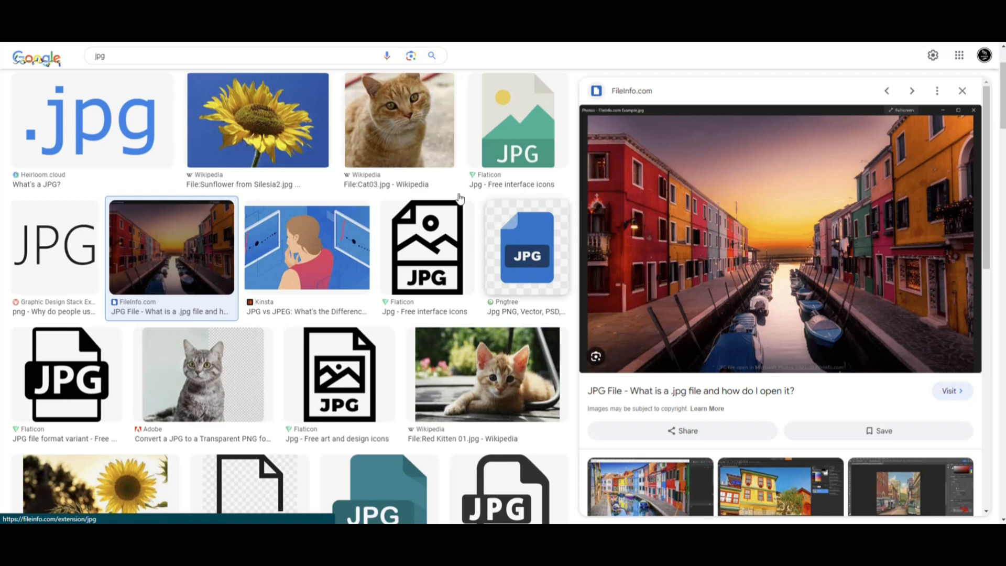
# Change the query to 'logo jpg' and browse the grid of brand-logo images.
pyautogui.click(244, 55)
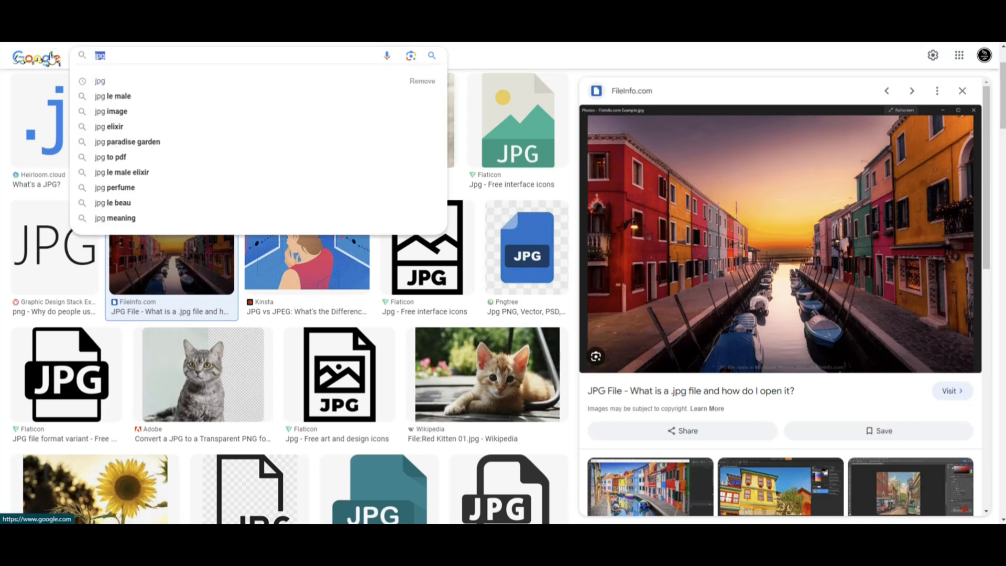
pyautogui.write('logo j')
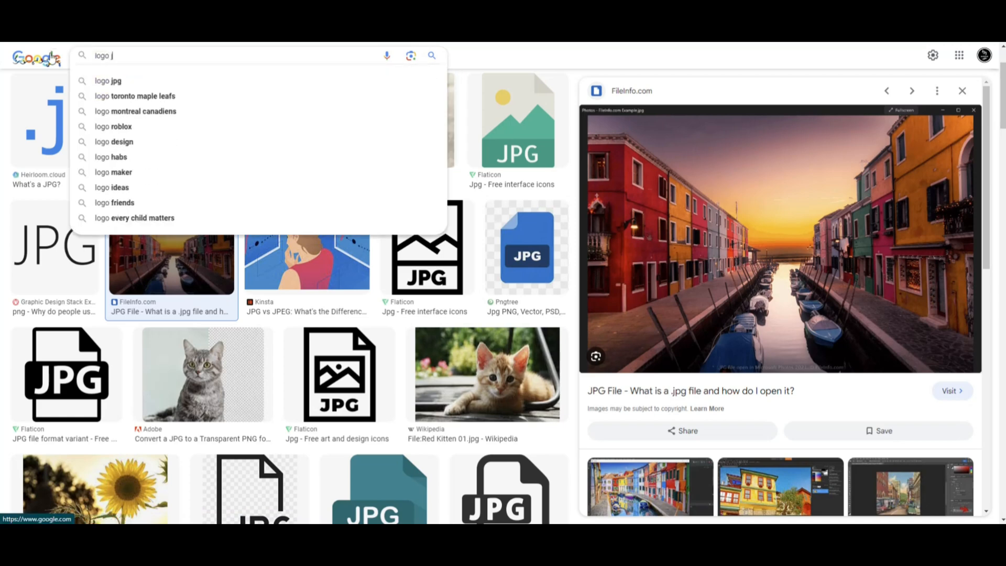
pyautogui.click(115, 81)
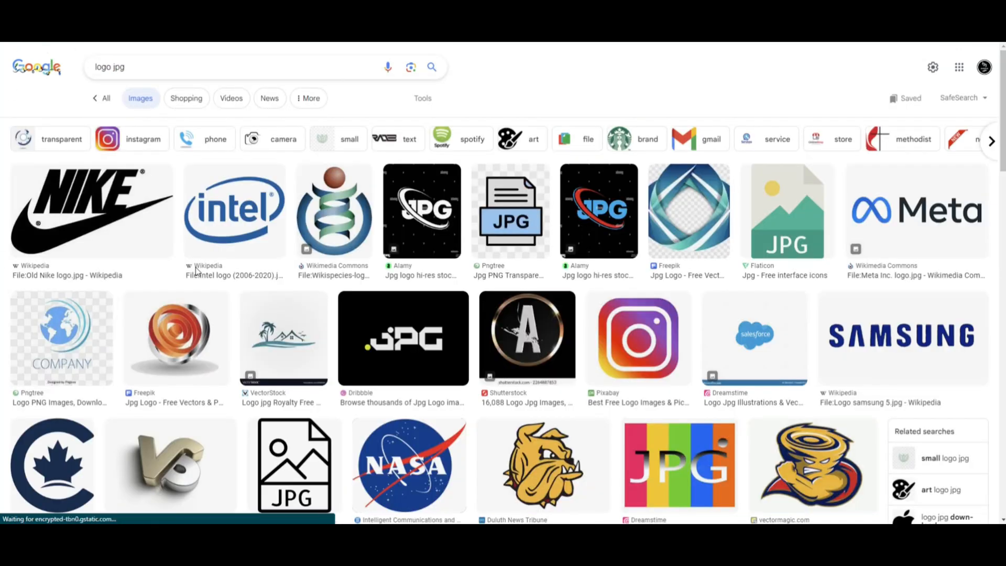
pyautogui.moveTo(235, 212)
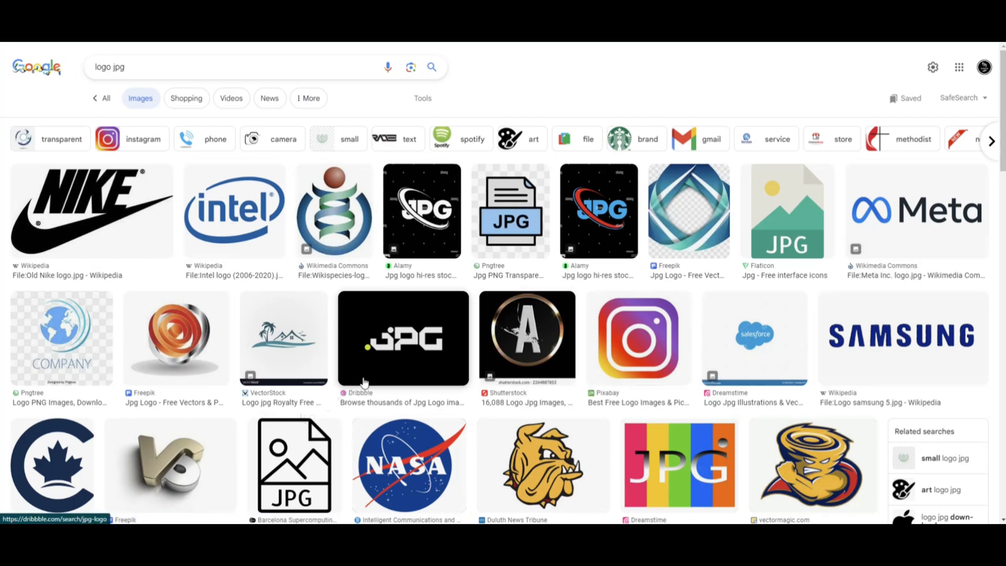
pyautogui.scroll(-3)
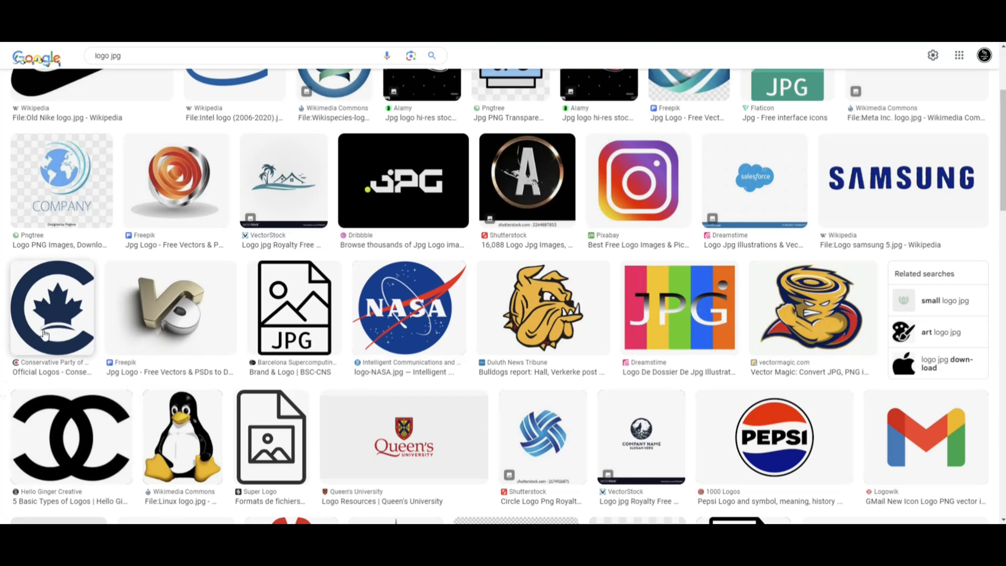
pyautogui.moveTo(76, 282)
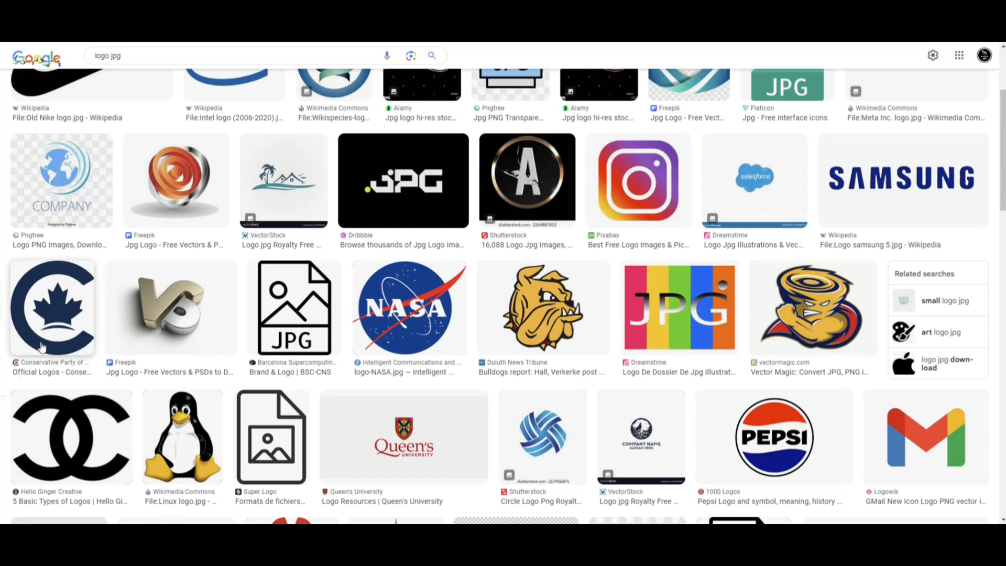
pyautogui.moveTo(6, 343)
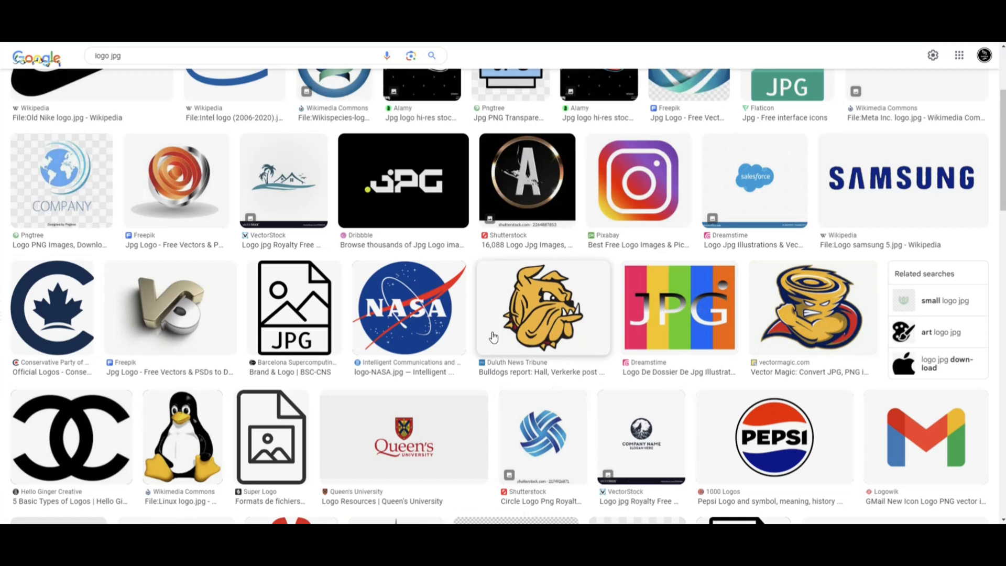
pyautogui.moveTo(559, 311)
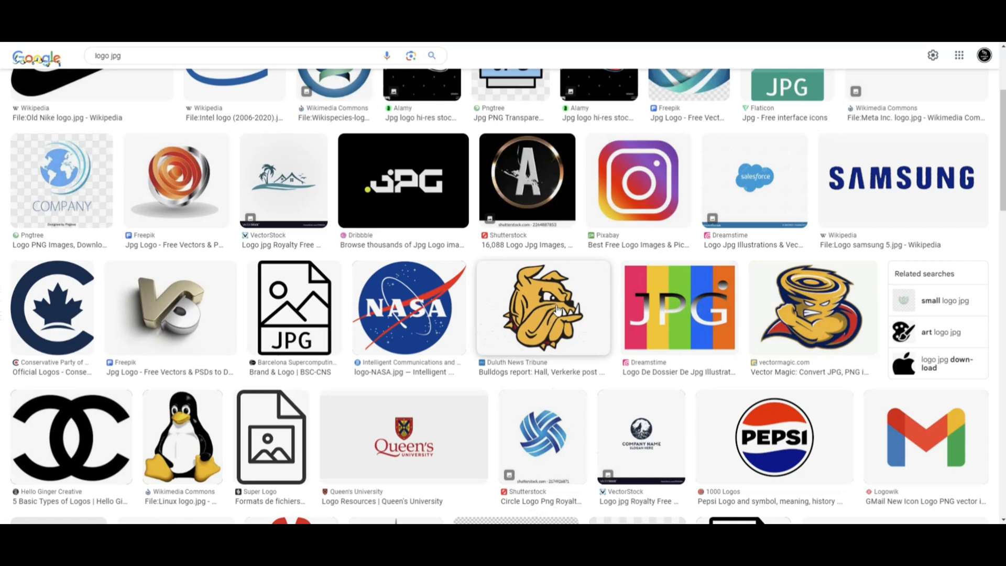
pyautogui.moveTo(558, 307)
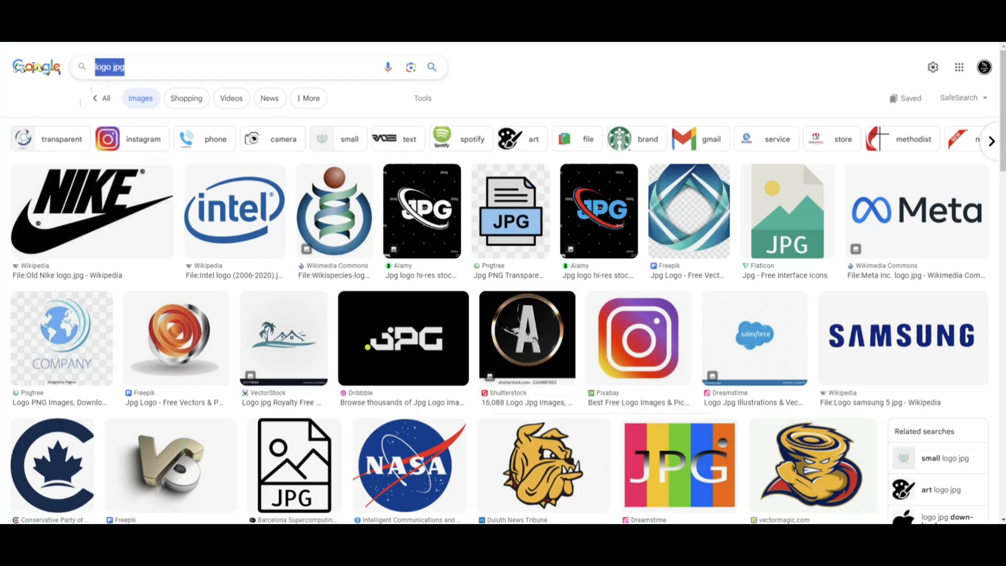
# Search images for 'bambu lab logo' and preview the large green Medium version.
pyautogui.write('bambu lab')
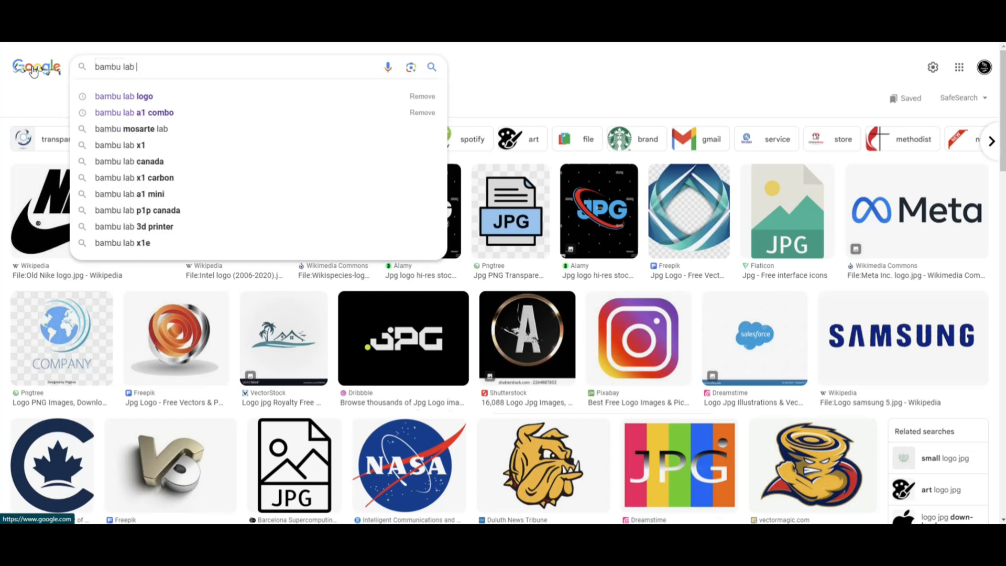
pyautogui.click(124, 97)
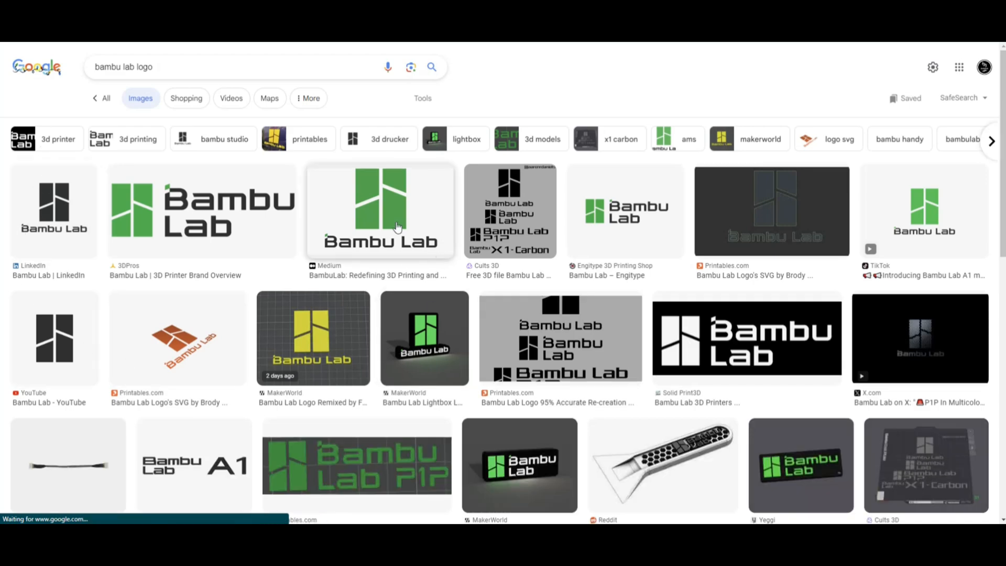
pyautogui.click(378, 211)
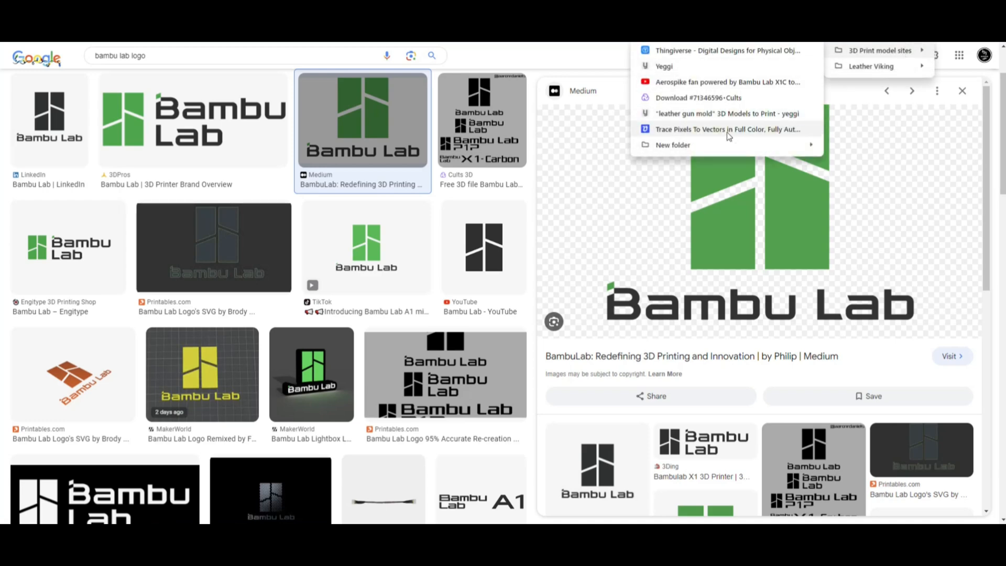
# Go to the bookmarked Vectorizer.AI site and trace the Bambu Lab logo PNG.
pyautogui.click(727, 128)
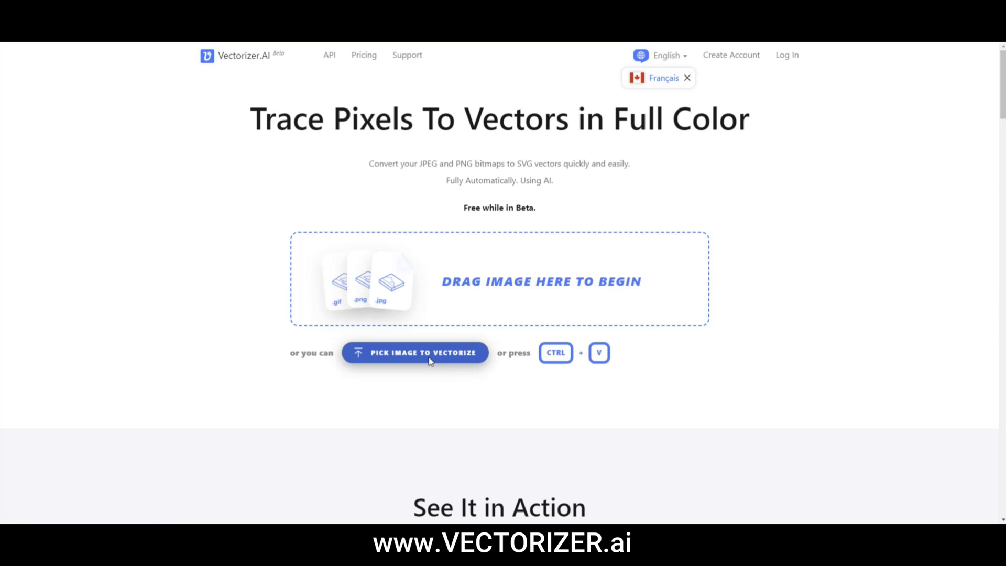
pyautogui.click(415, 352)
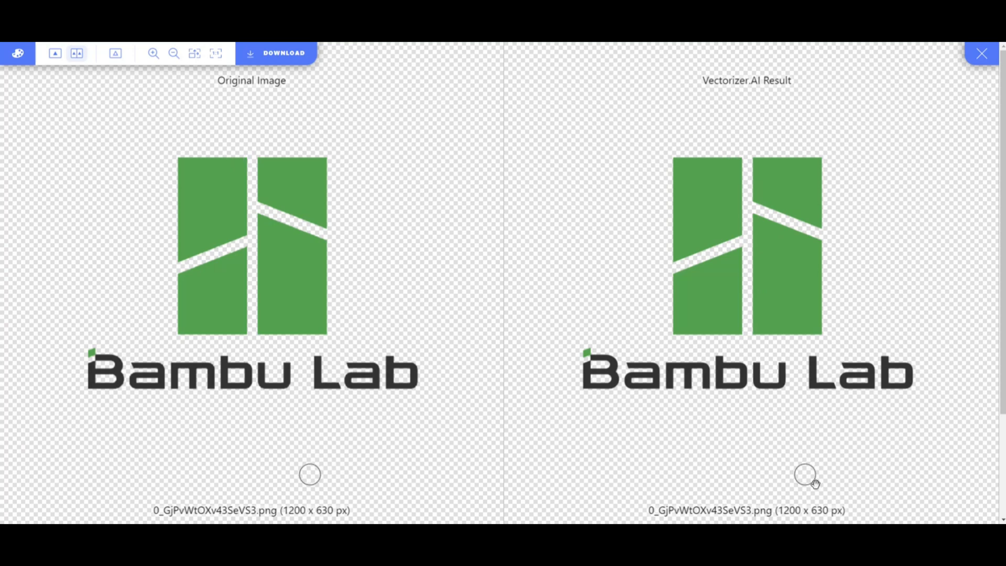
pyautogui.moveTo(785, 438)
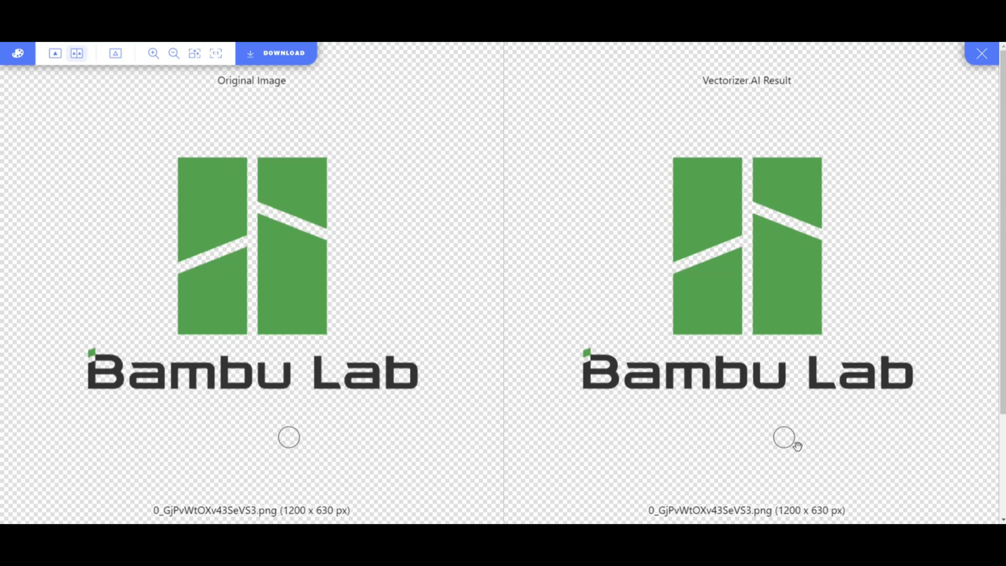
pyautogui.moveTo(904, 268)
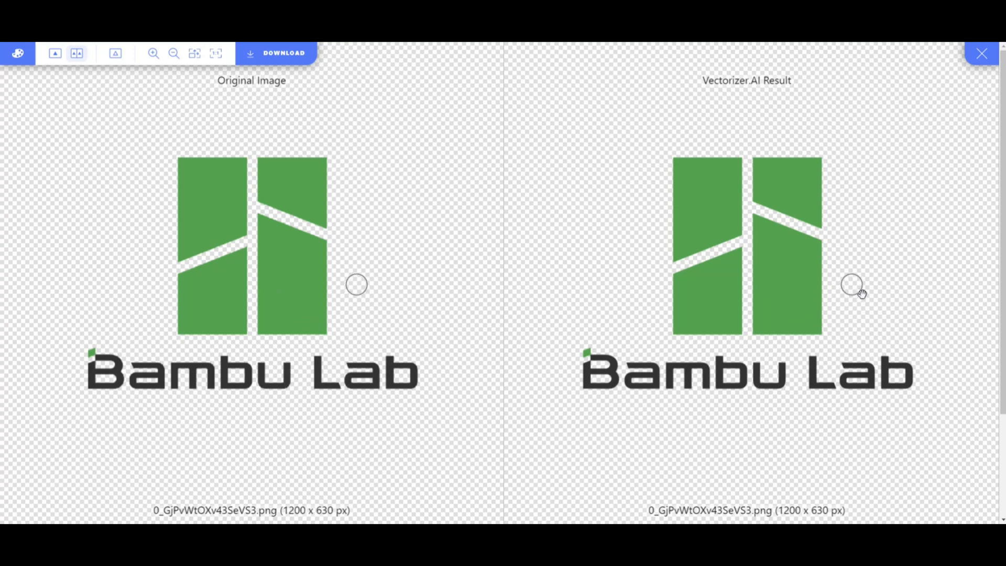
pyautogui.moveTo(856, 242)
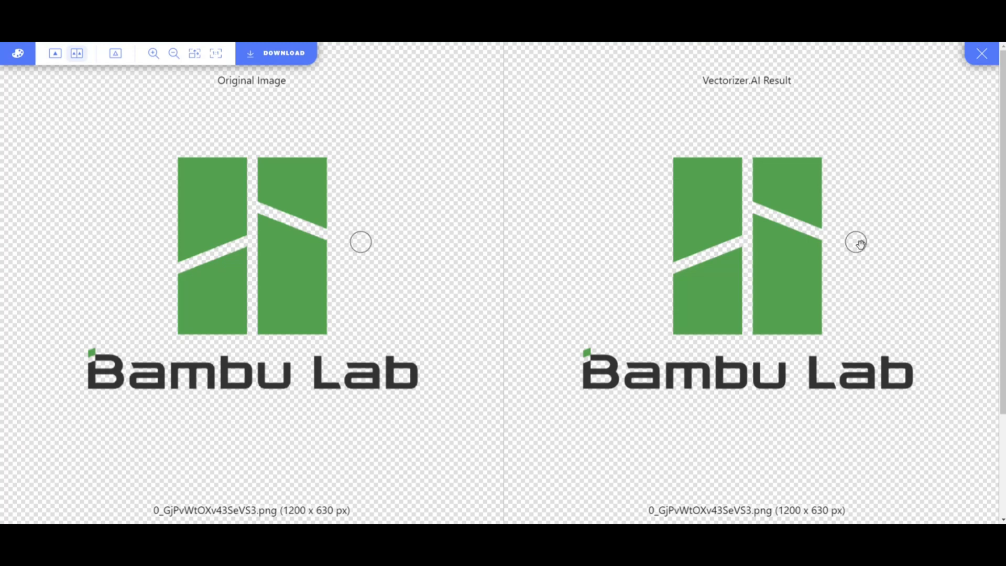
# Download the traced logo in SVG format and dismiss the finished-downloads list.
pyautogui.click(284, 53)
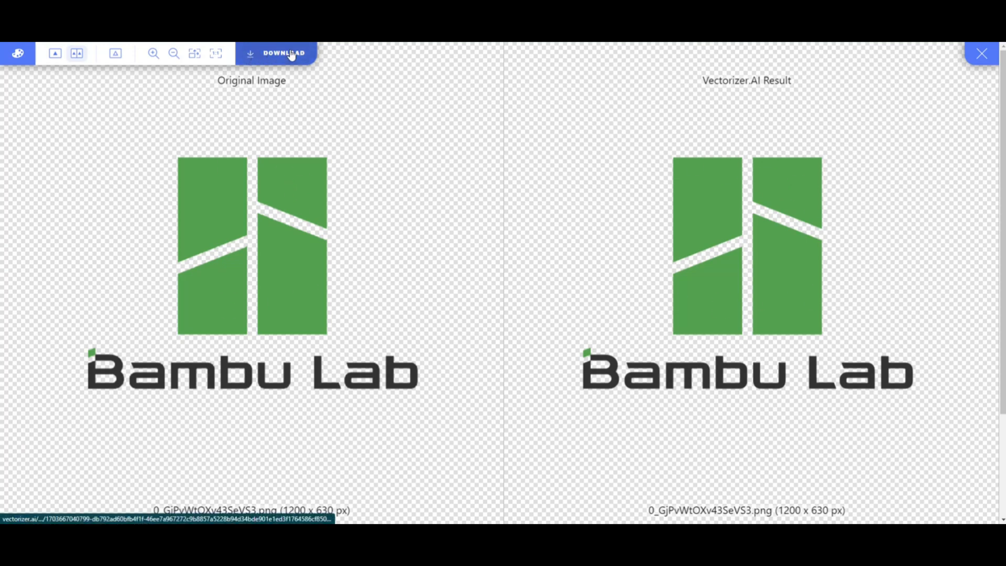
pyautogui.click(283, 54)
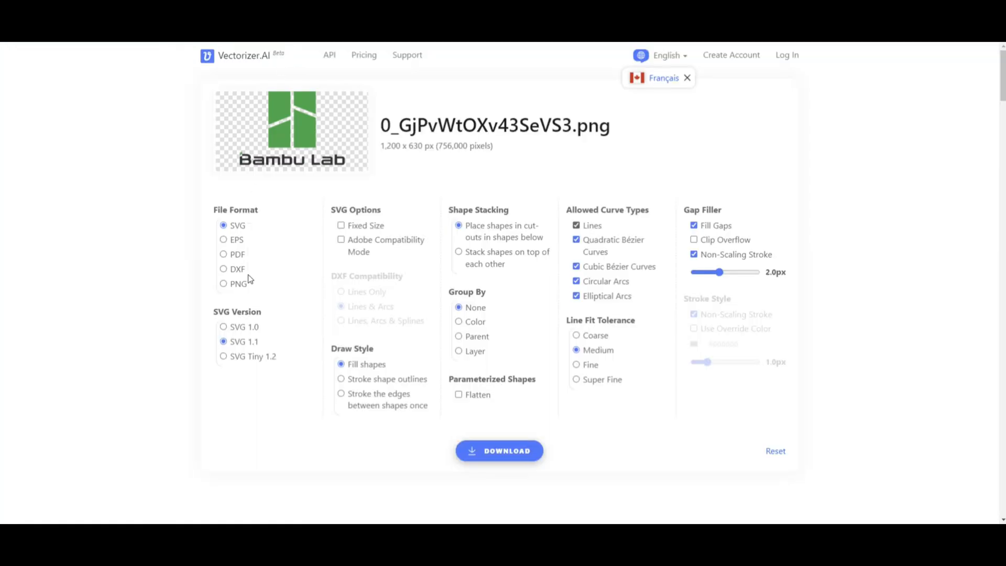
pyautogui.moveTo(855, 379)
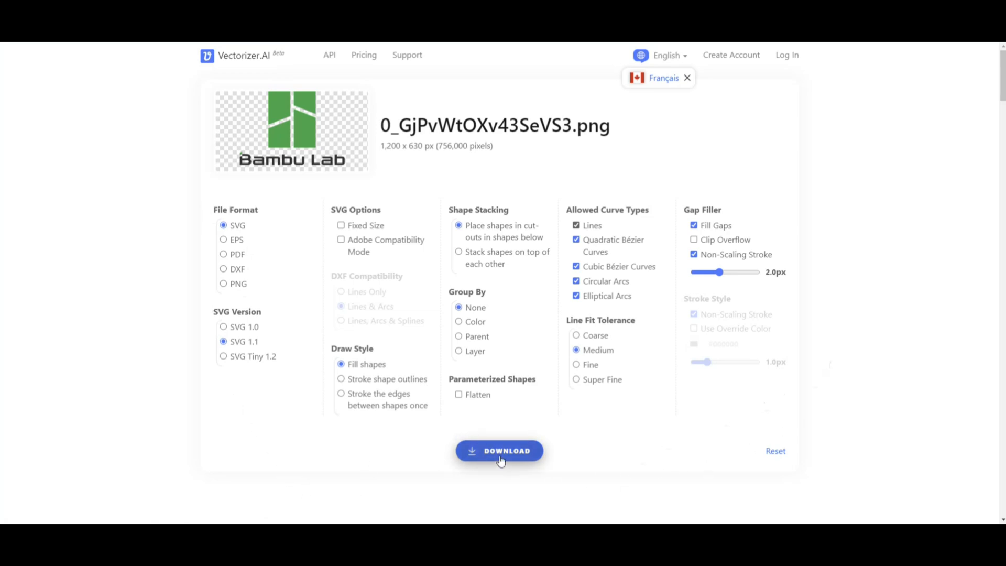
pyautogui.click(499, 450)
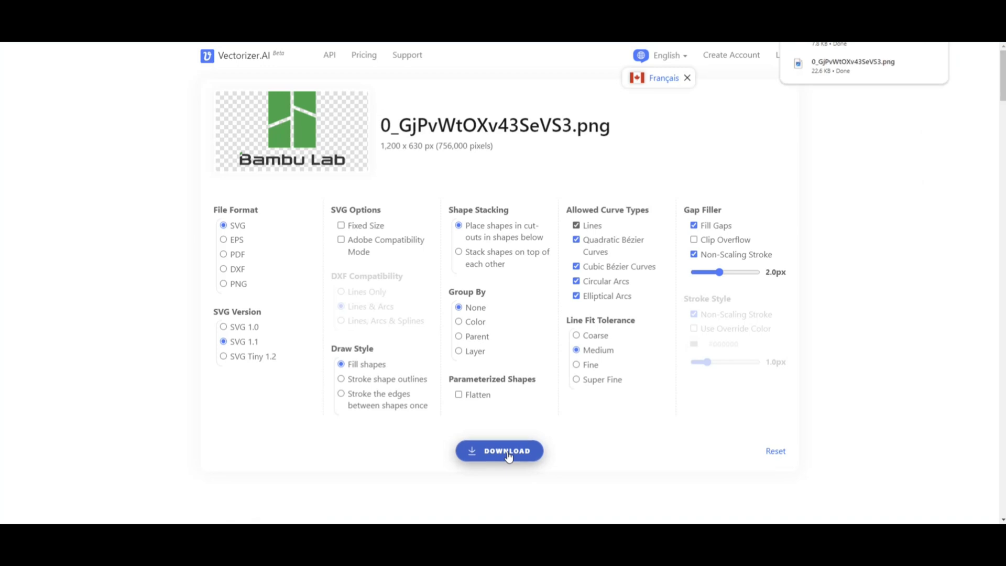
pyautogui.click(499, 451)
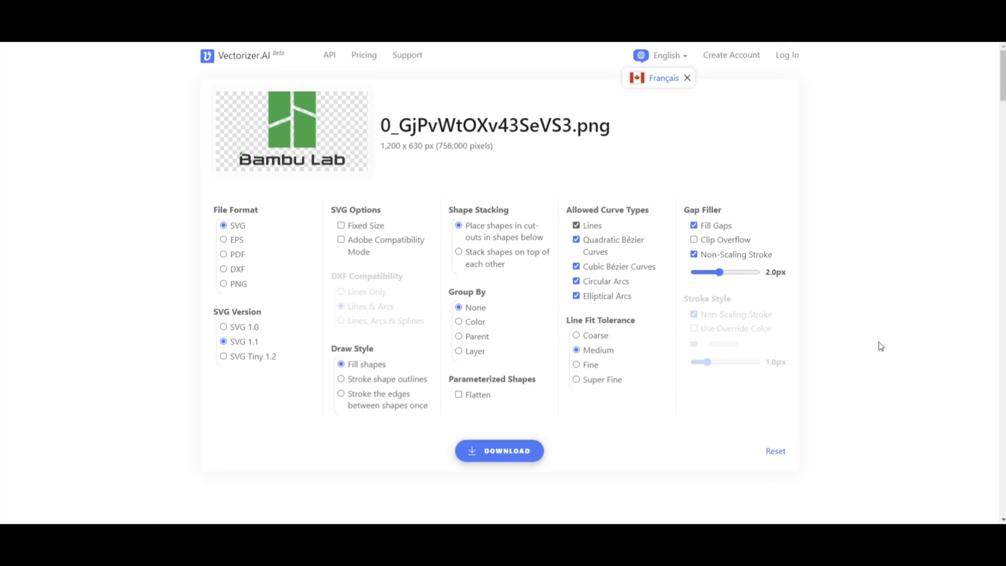
pyautogui.moveTo(882, 343)
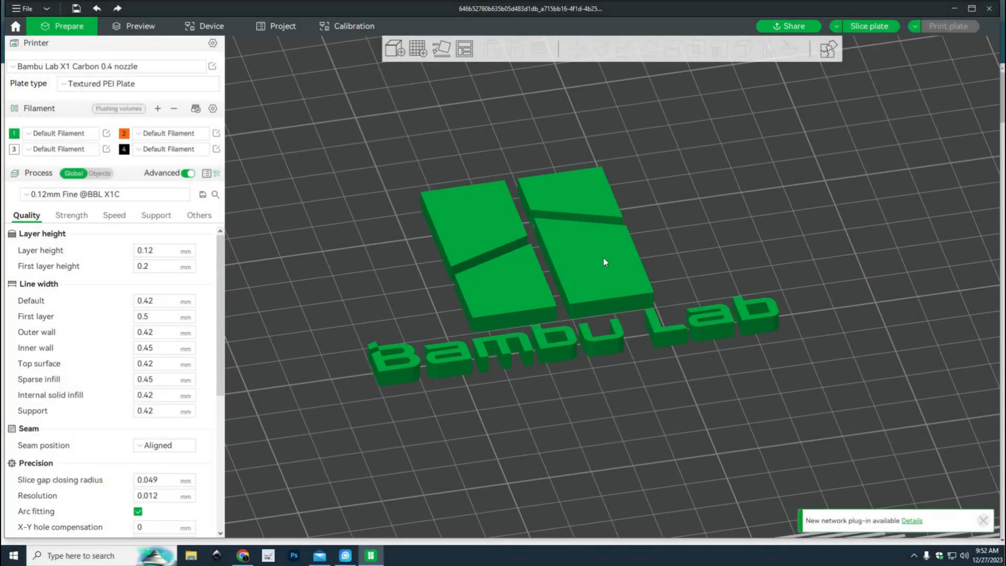
# Select the whole extruded logo model to show its object size and volume info.
pyautogui.click(603, 262)
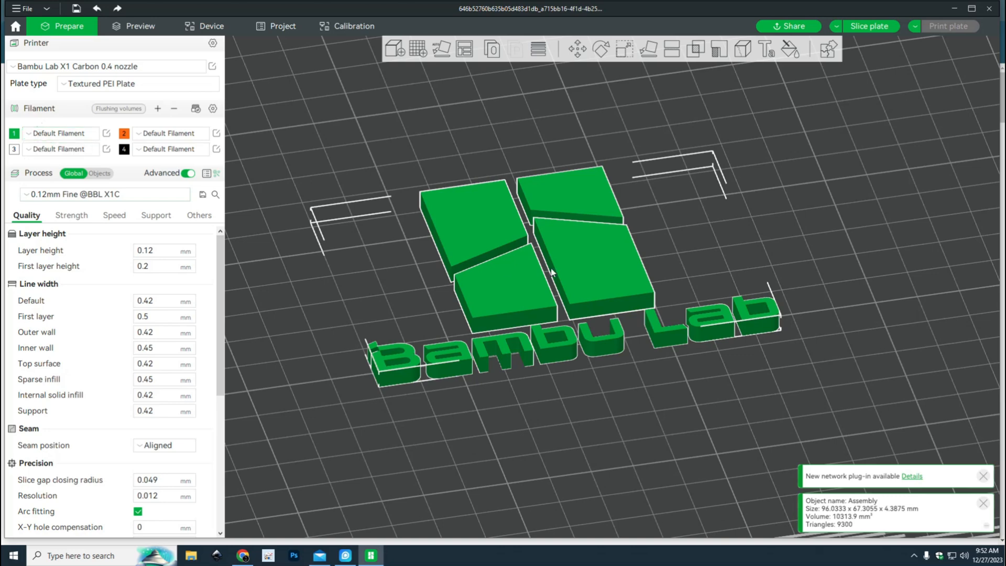
pyautogui.moveTo(486, 391)
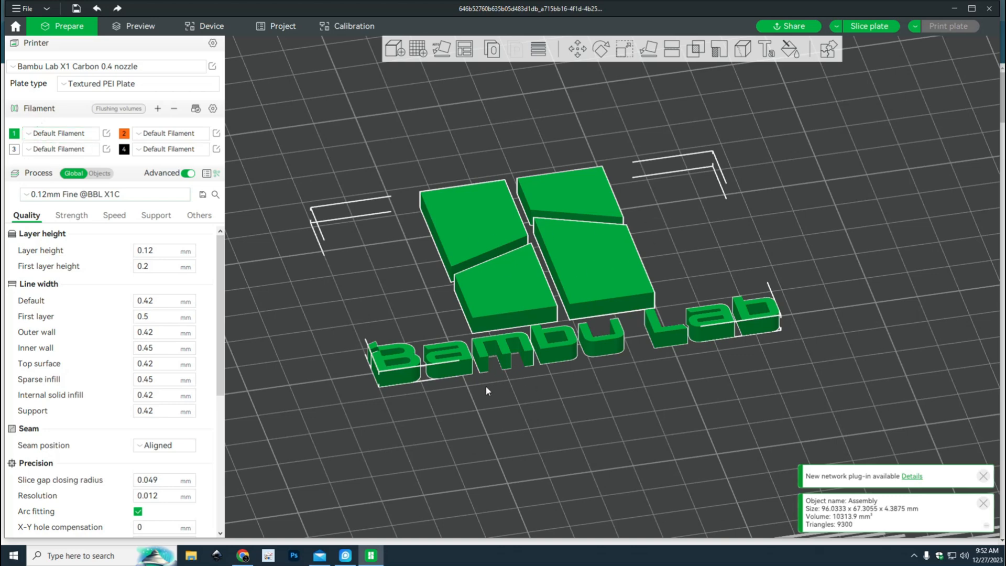
pyautogui.moveTo(512, 374)
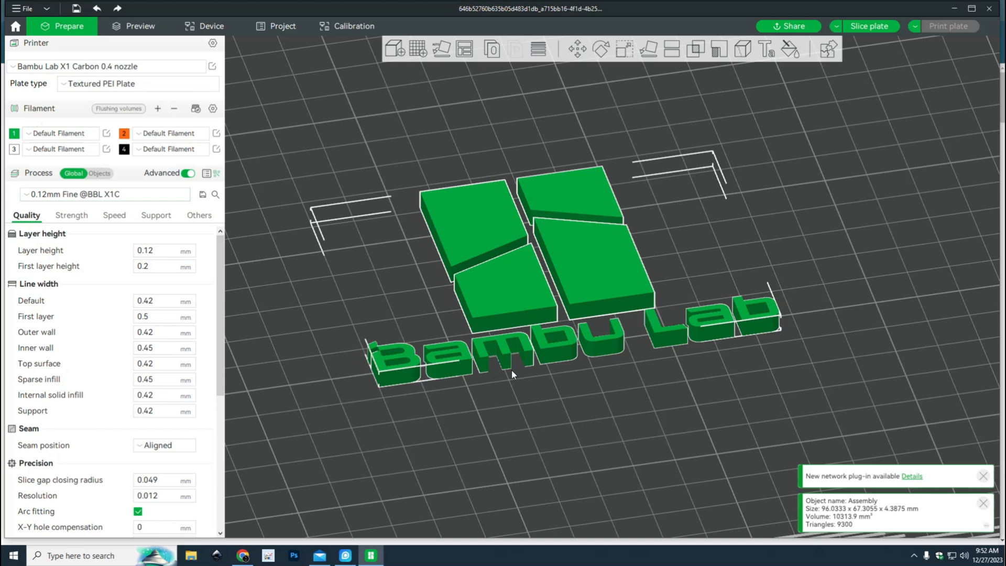
pyautogui.moveTo(709, 341)
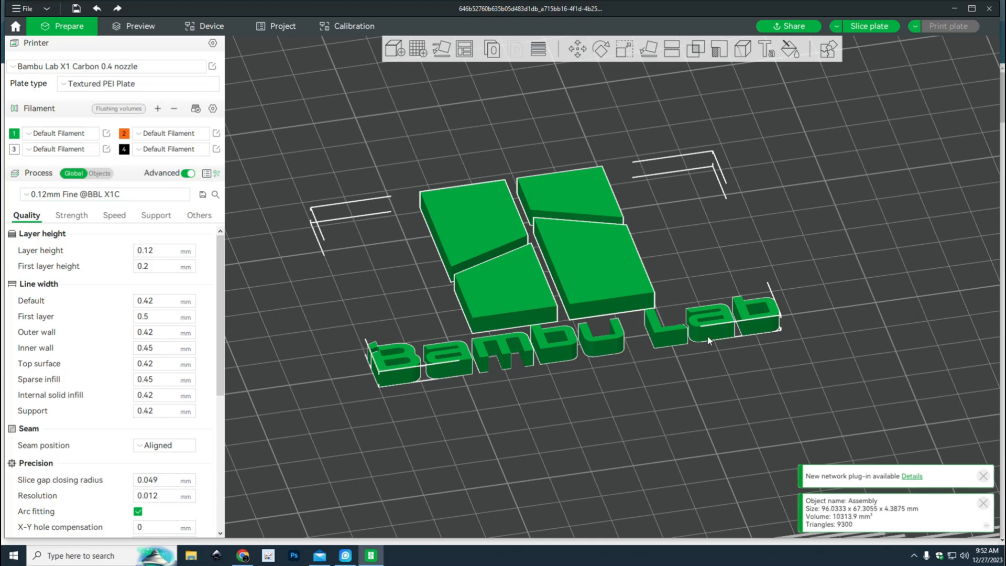
pyautogui.moveTo(636, 418)
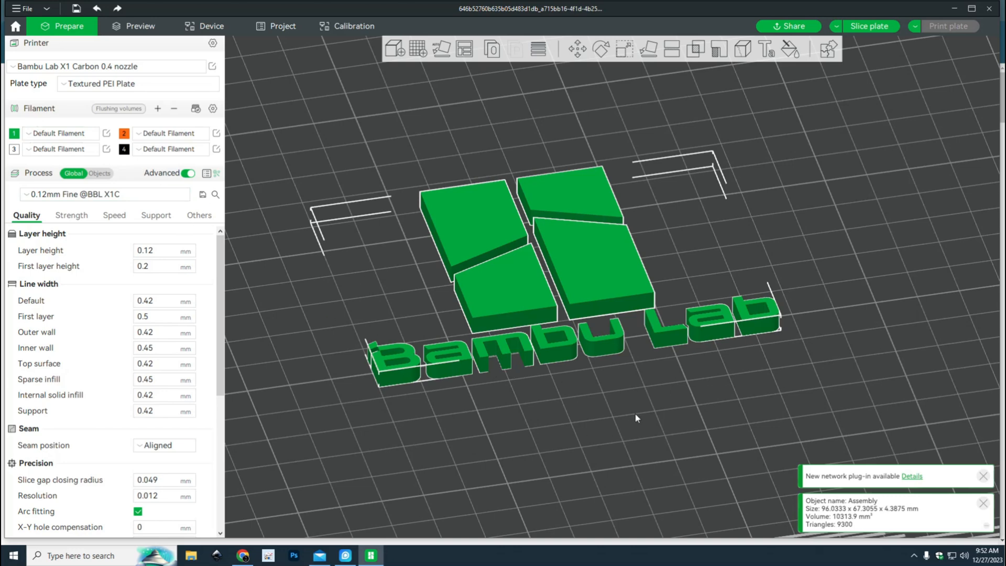
pyautogui.moveTo(768, 333)
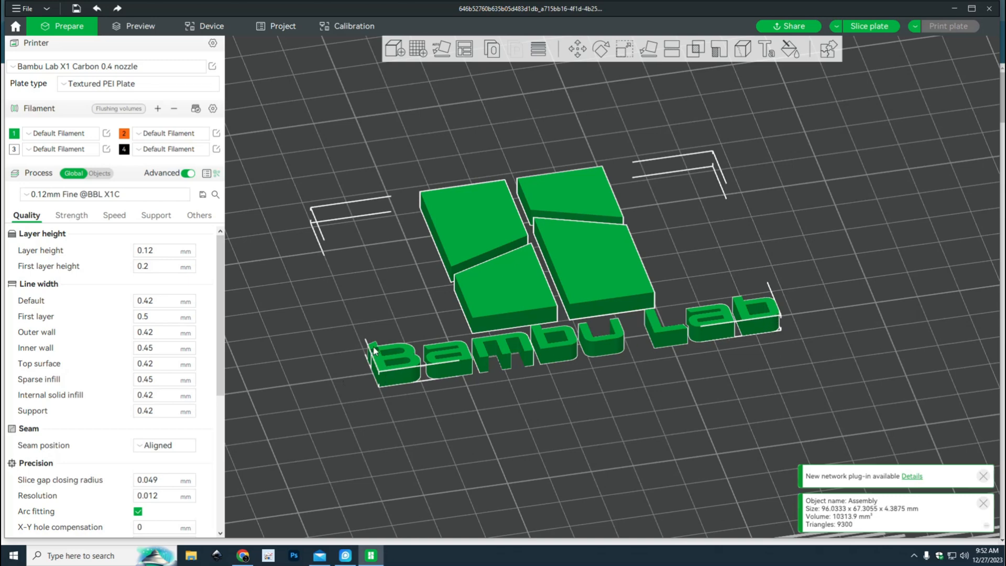
pyautogui.moveTo(590, 284)
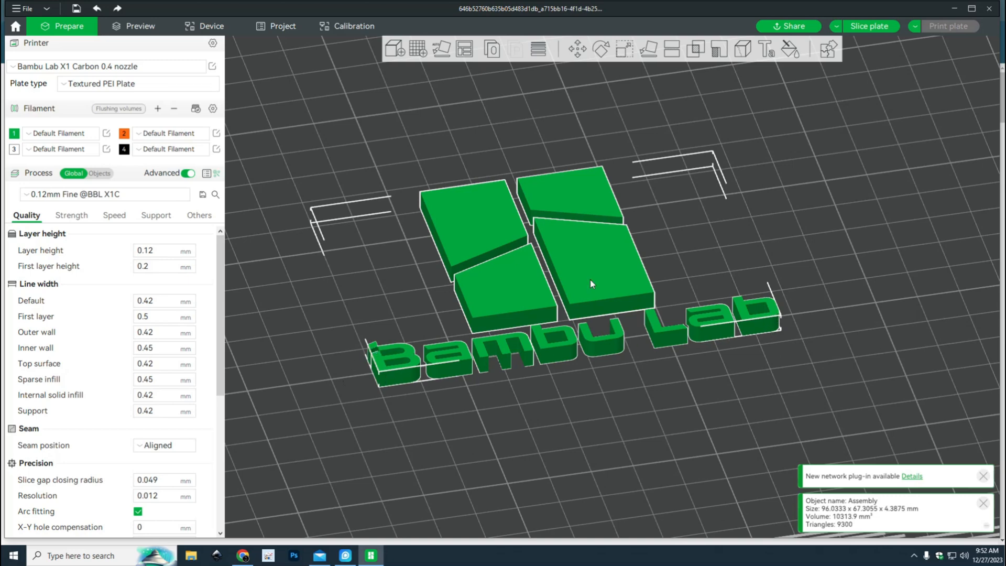
pyautogui.moveTo(482, 444)
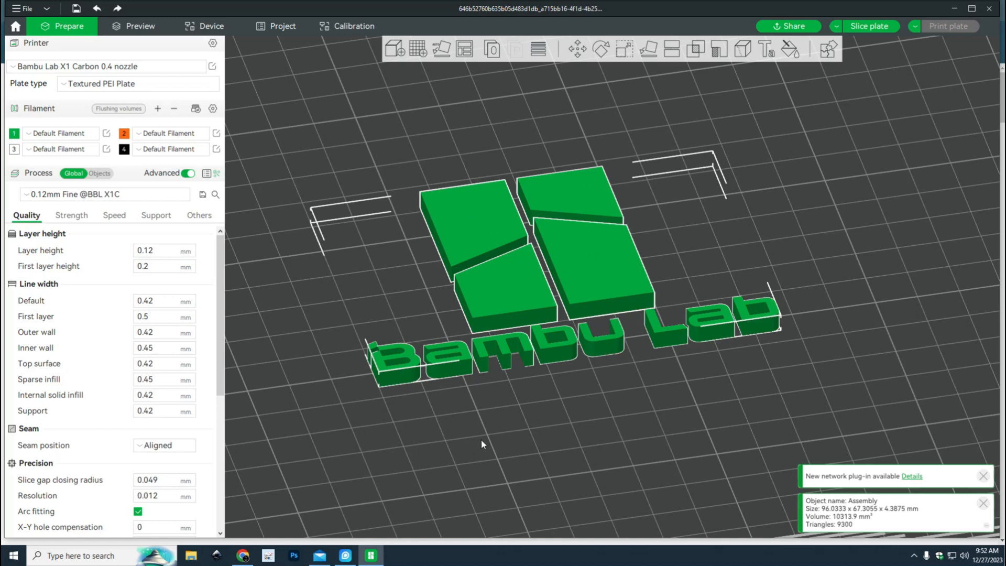
pyautogui.moveTo(471, 410)
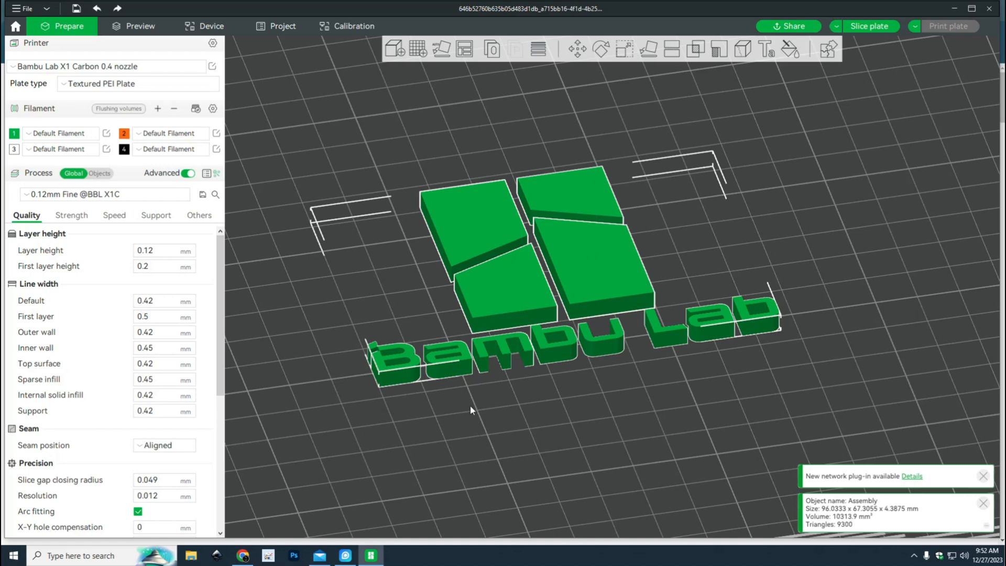
pyautogui.moveTo(554, 419)
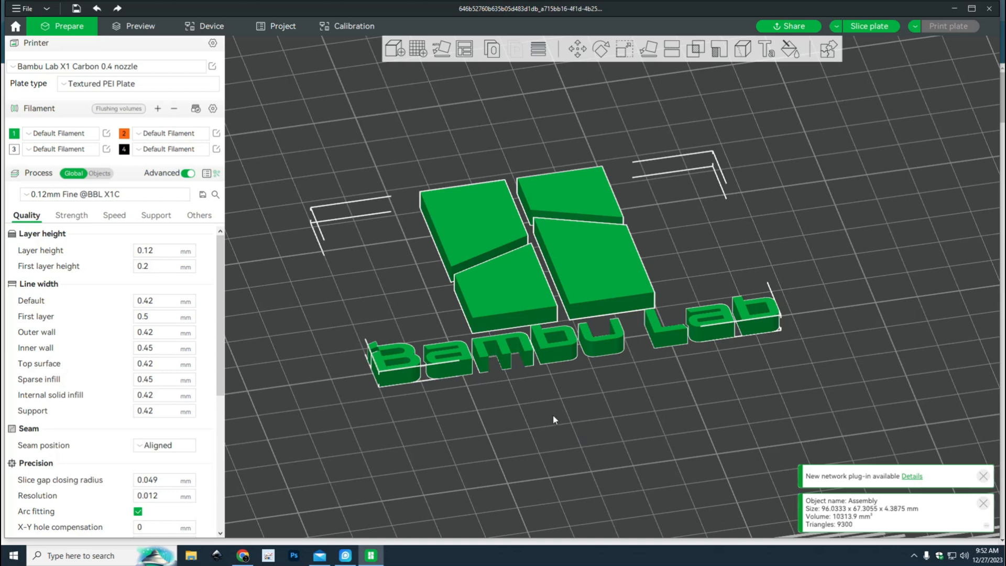
# With filament 4's fill tool, paint the letters a, L, u, b and the rest black.
pyautogui.click(790, 49)
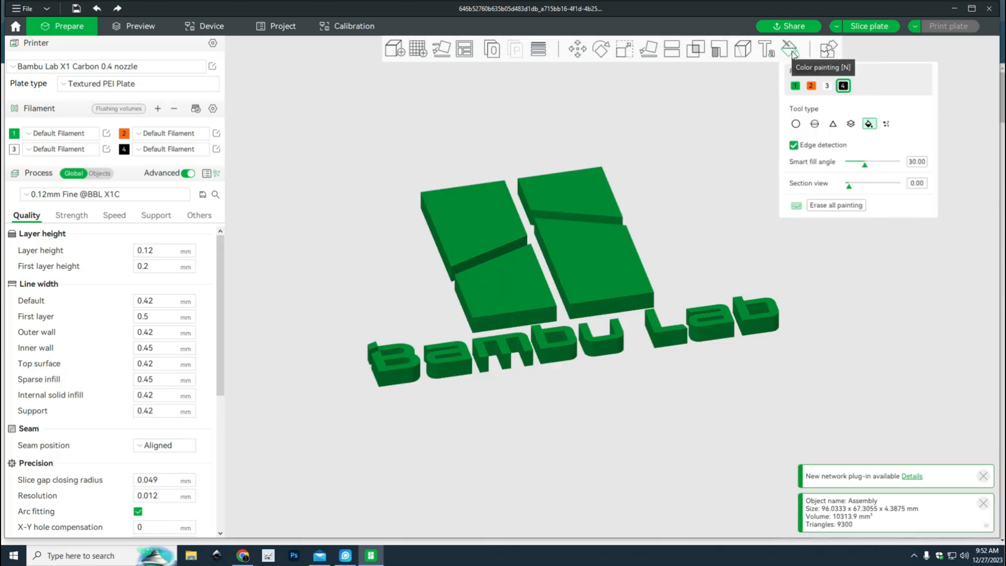
pyautogui.moveTo(601, 421)
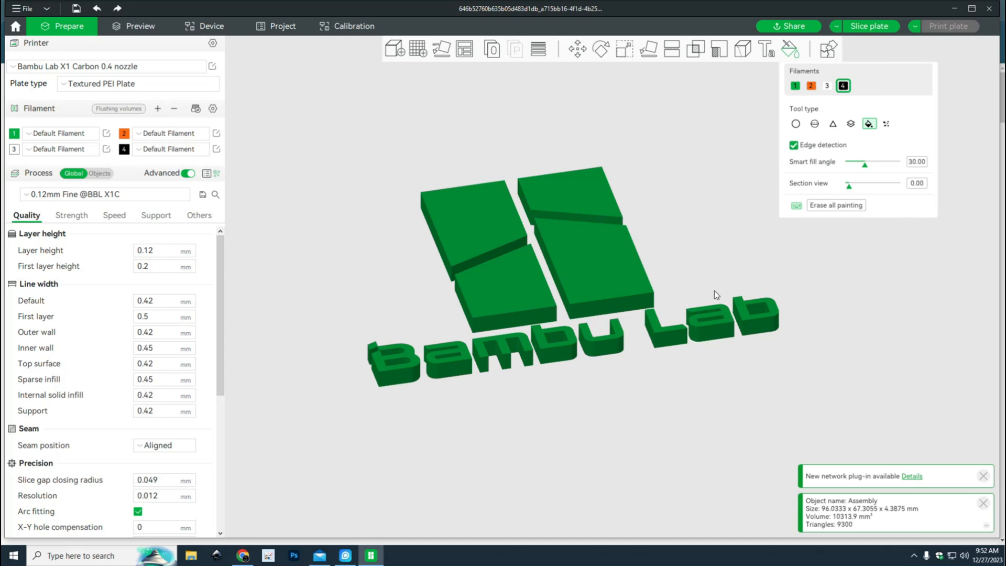
pyautogui.moveTo(862, 139)
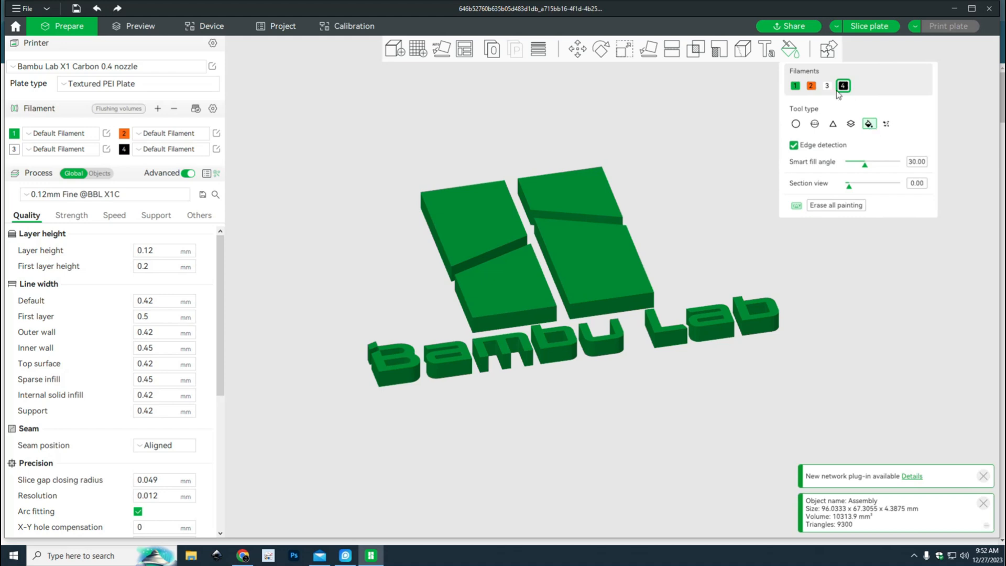
pyautogui.moveTo(869, 153)
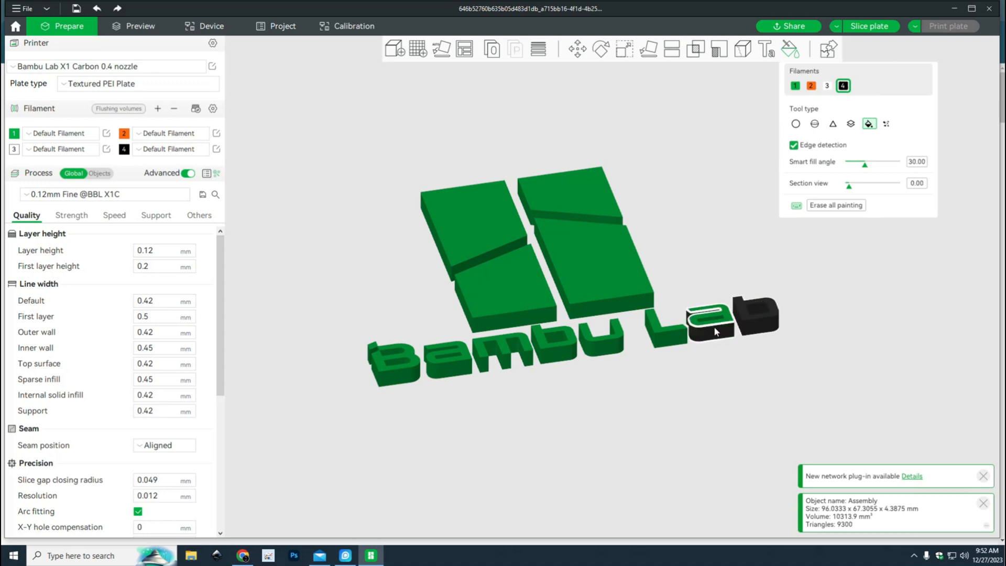
pyautogui.click(712, 330)
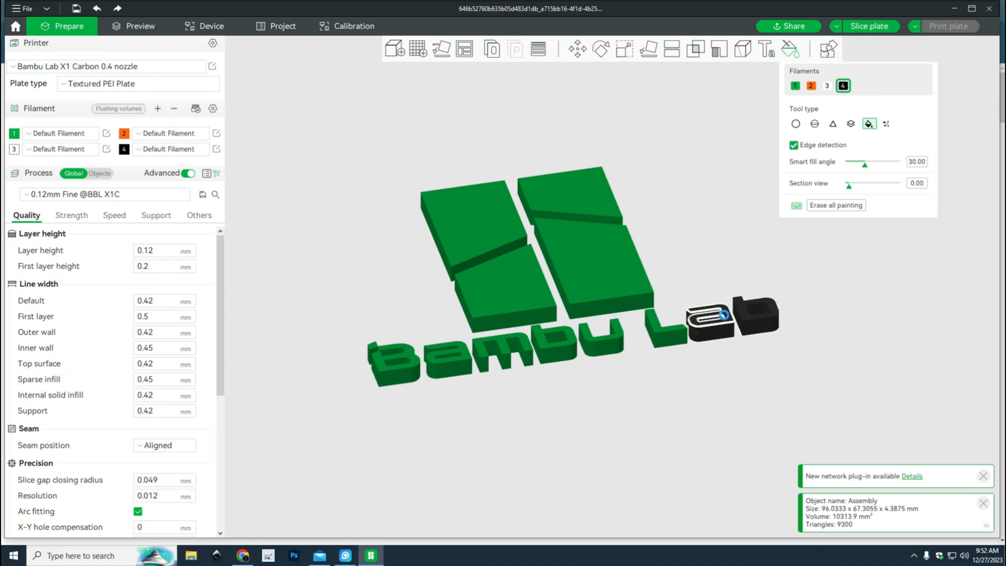
pyautogui.click(660, 327)
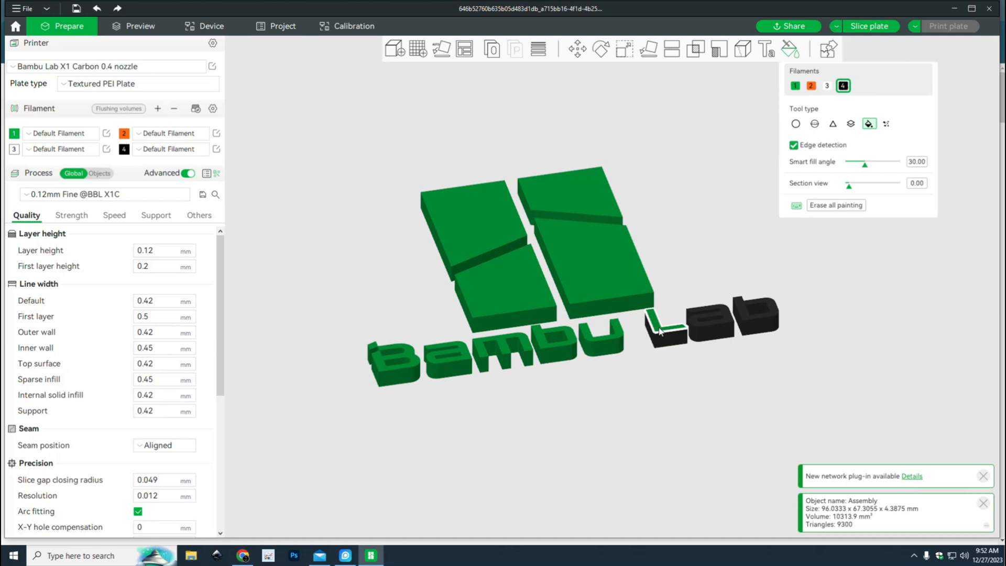
pyautogui.click(601, 337)
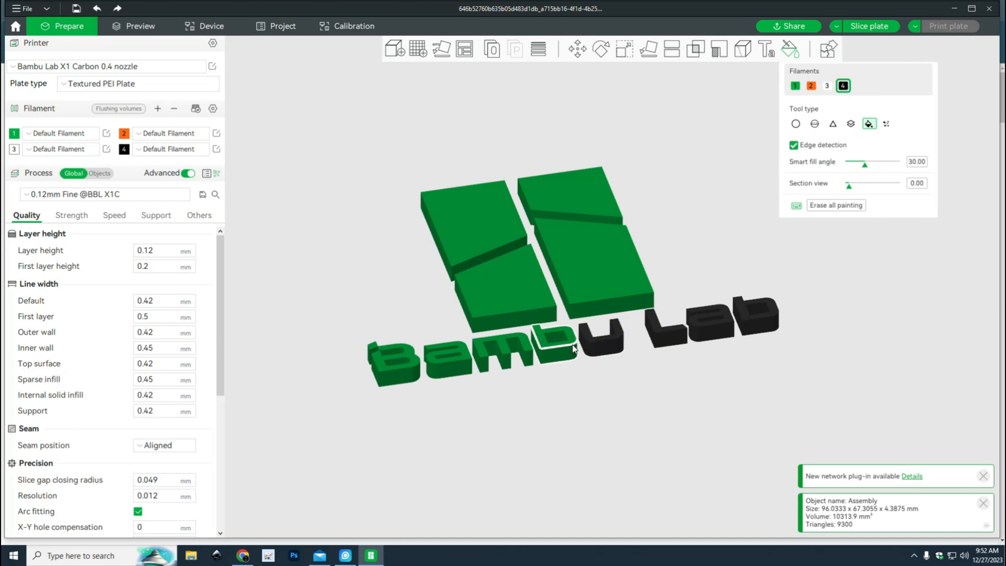
pyautogui.click(553, 337)
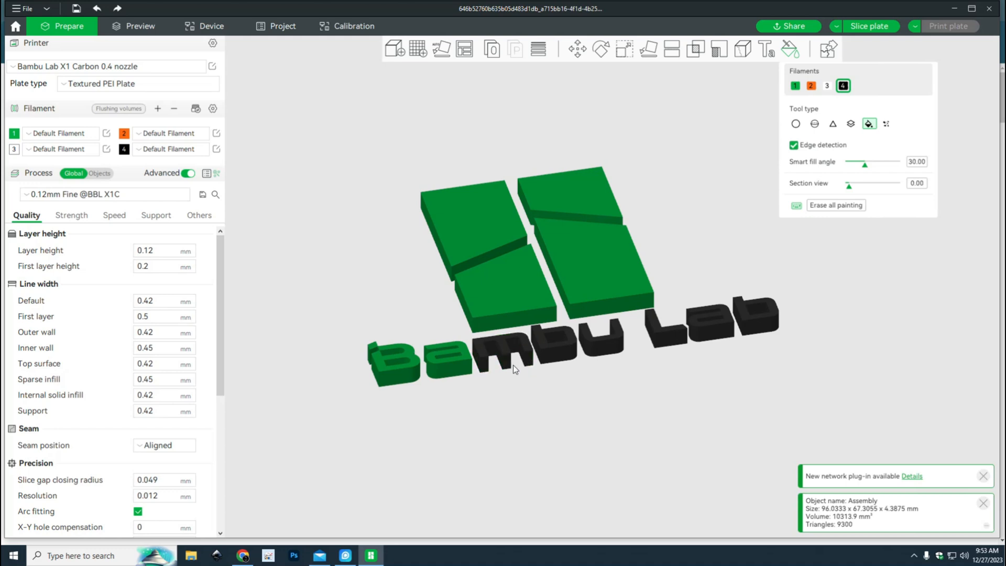
pyautogui.click(447, 358)
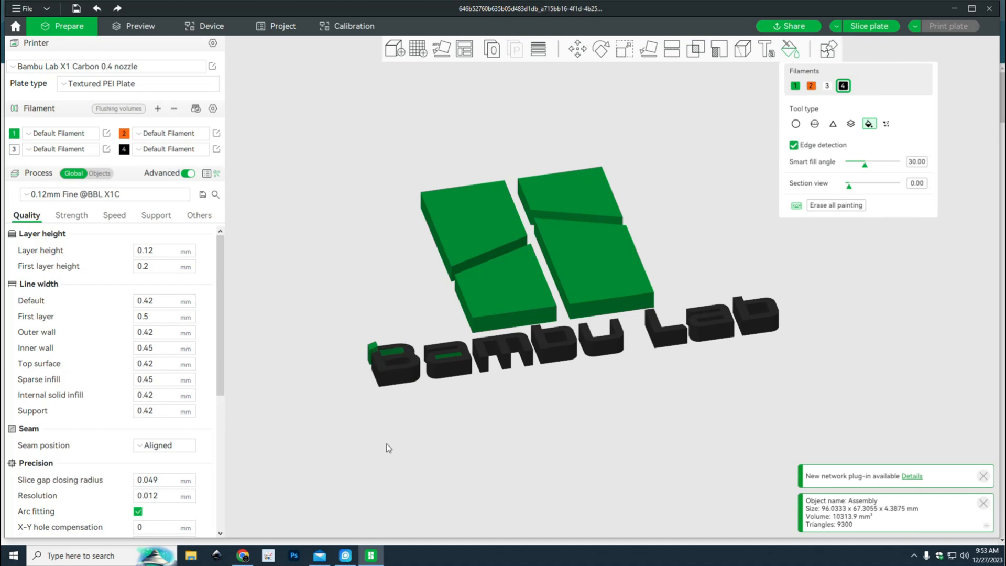
# Fill the two leftover green spots on the letters with black.
pyautogui.click(394, 360)
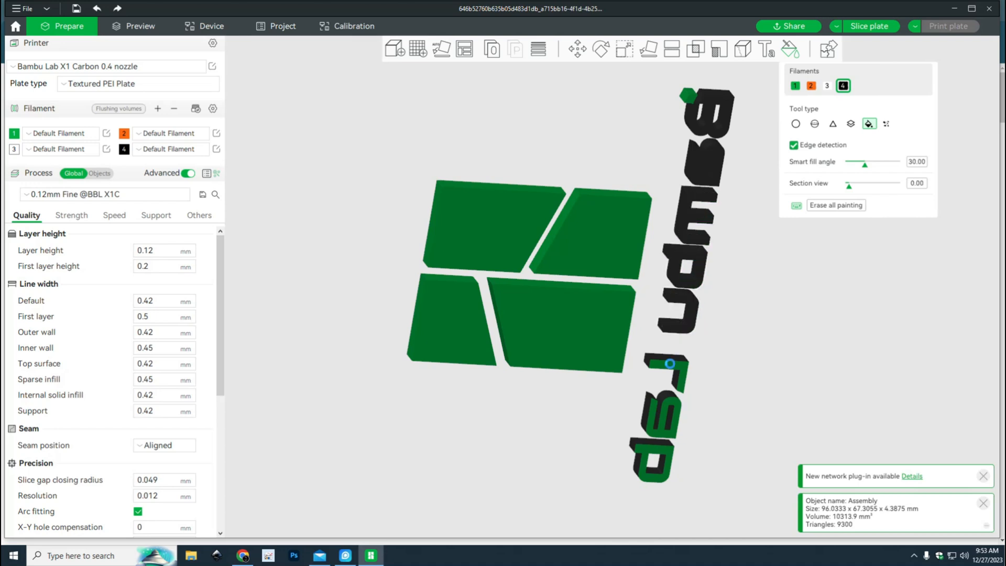
pyautogui.click(662, 416)
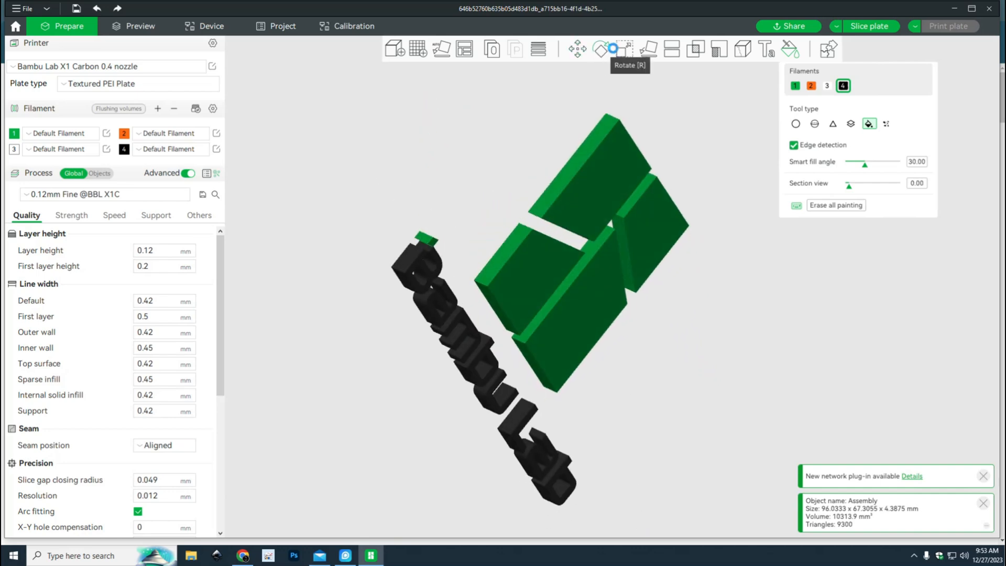
# Switch to the Scale tool showing 96 × 67 × 4.4 mm, then view the plate from above and at an angle.
pyautogui.click(623, 49)
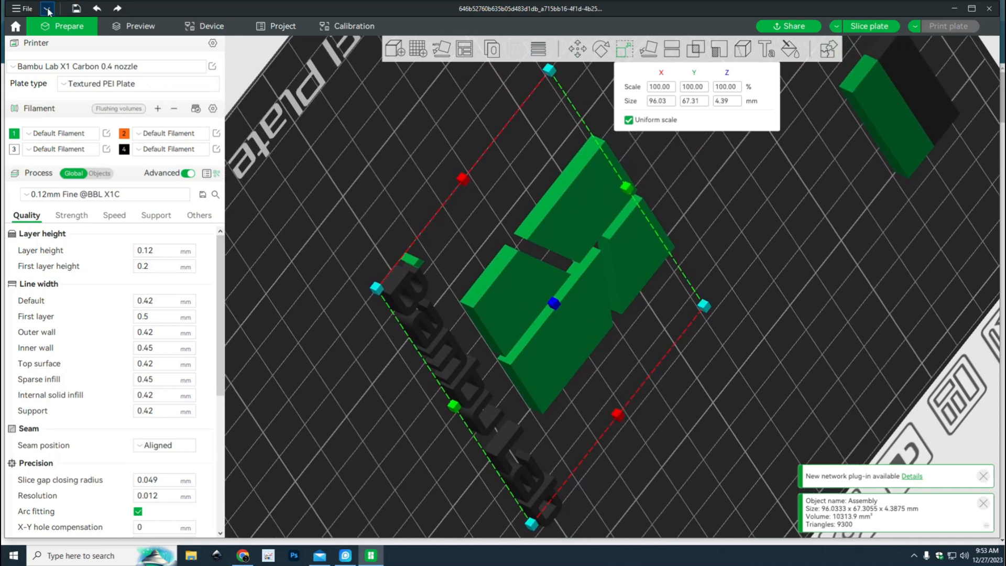
pyautogui.click(46, 8)
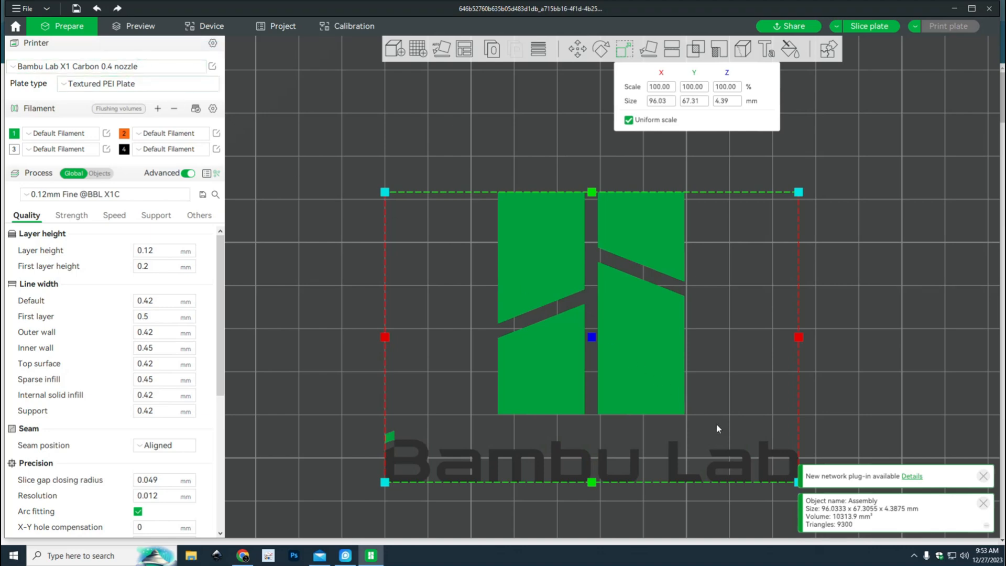
pyautogui.moveTo(660, 442)
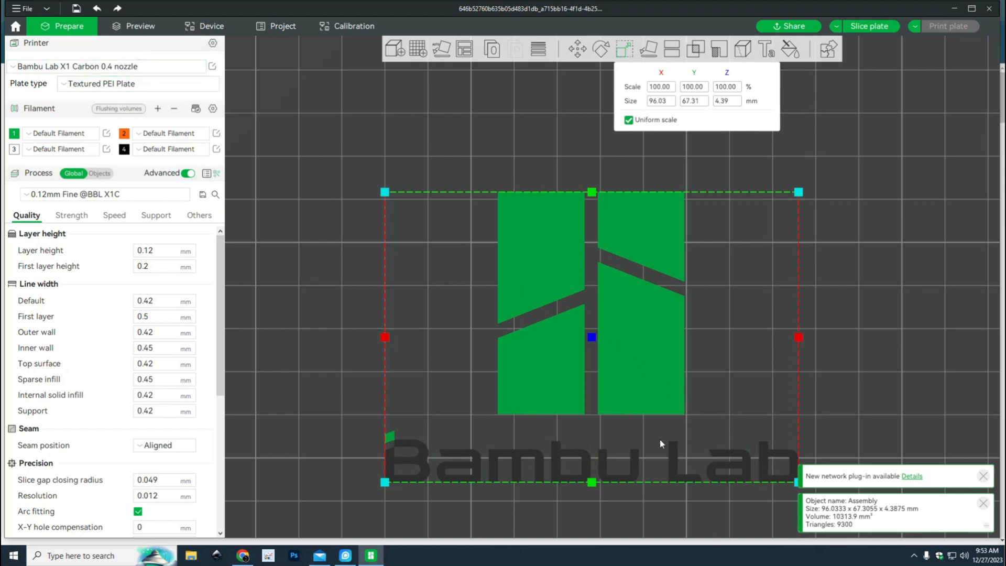
pyautogui.moveTo(713, 469)
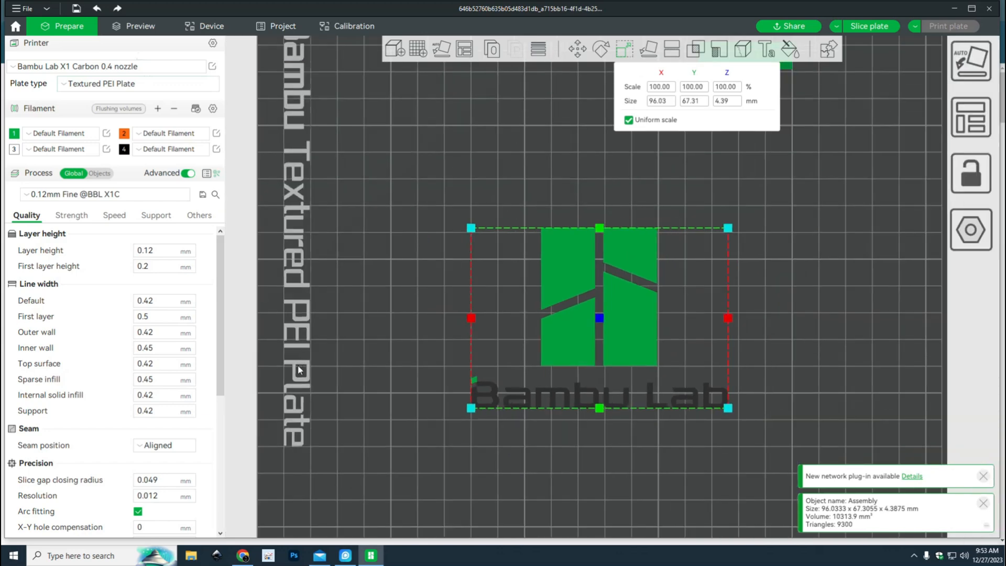
pyautogui.moveTo(756, 248)
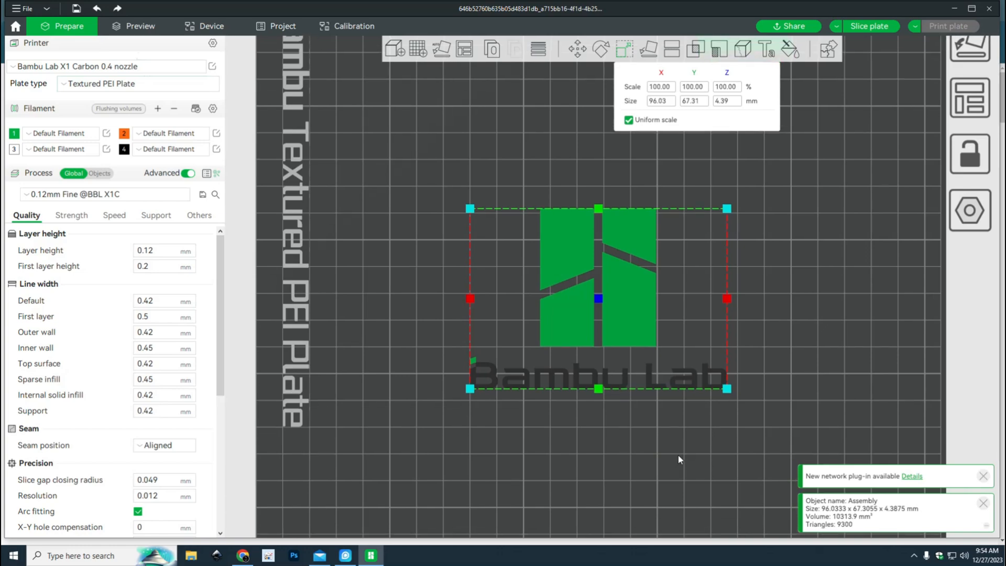
pyautogui.moveTo(677, 459); pyautogui.dragTo(668, 428)
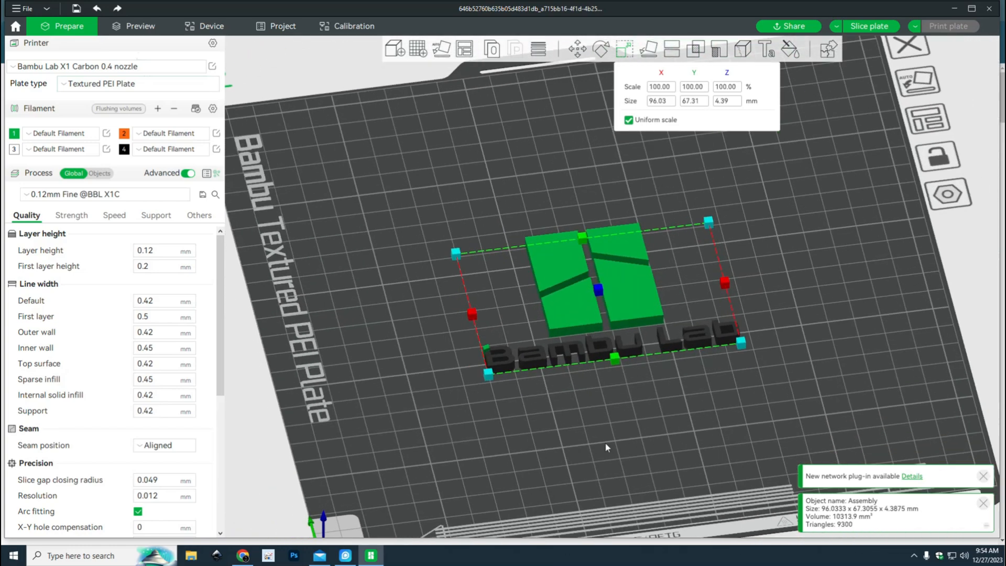
pyautogui.moveTo(589, 84)
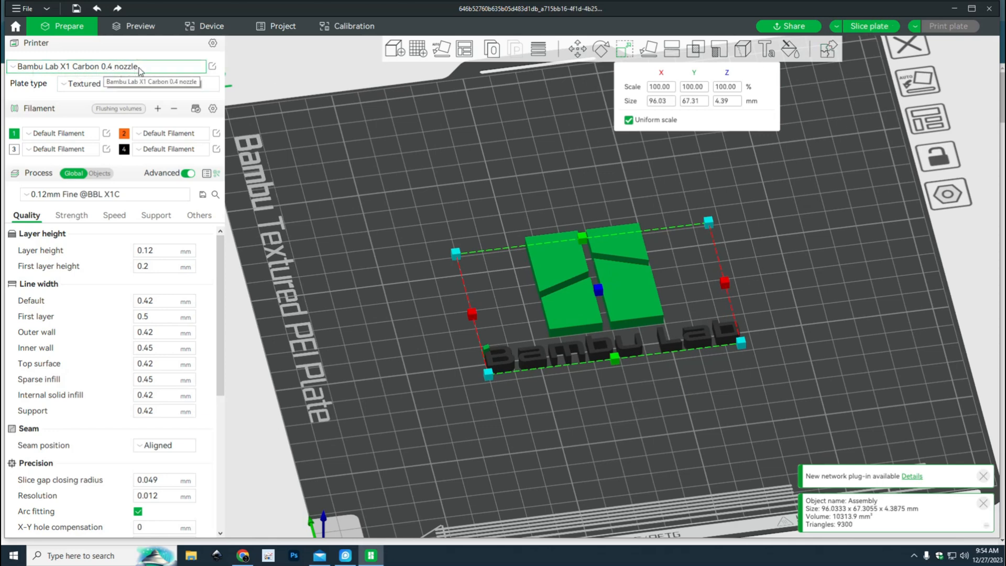
pyautogui.click(109, 66)
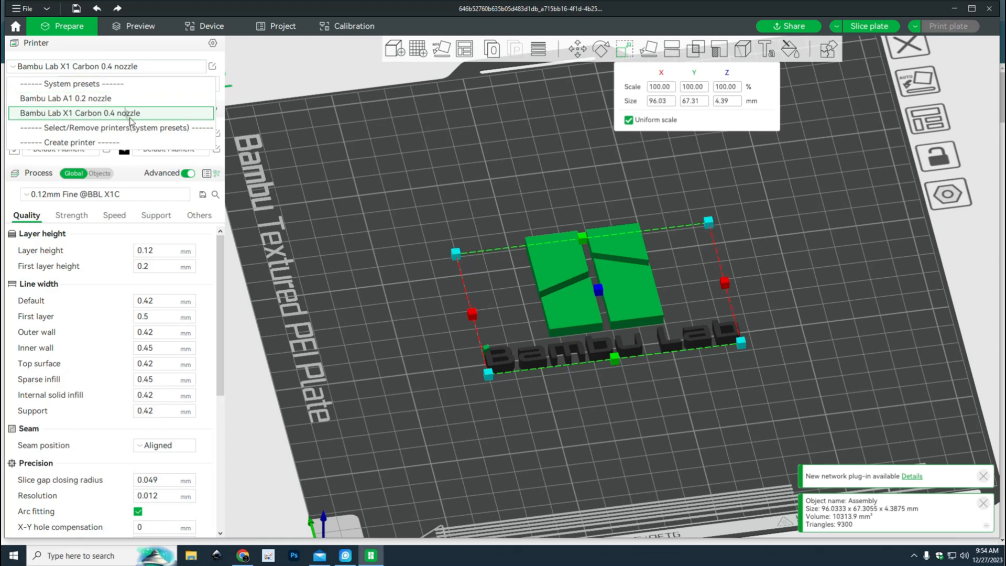
pyautogui.moveTo(106, 120)
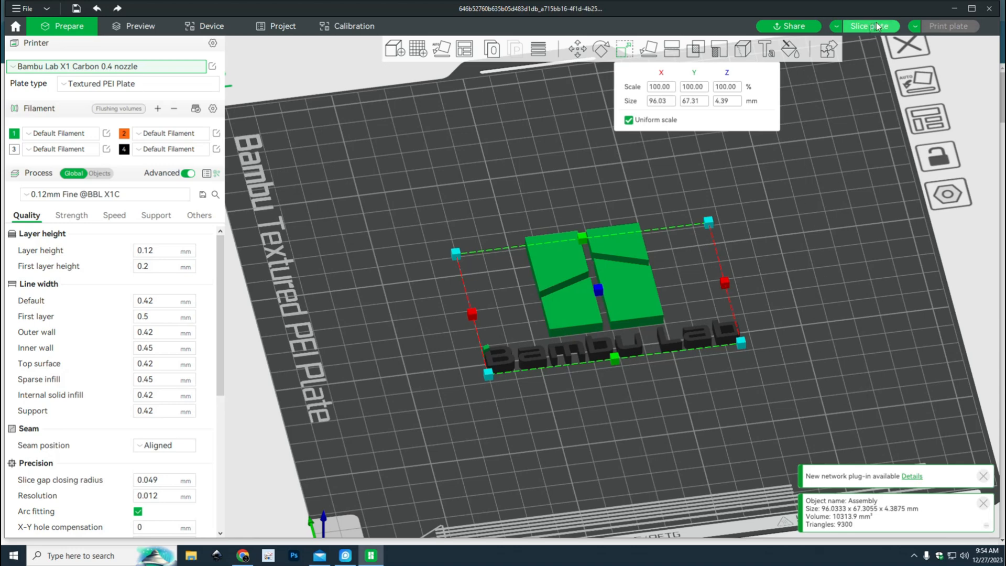
# Slice the plate (about 3h59m, 9.00 m filament, 37 colour changes) and dismiss the completion tip.
pyautogui.click(867, 26)
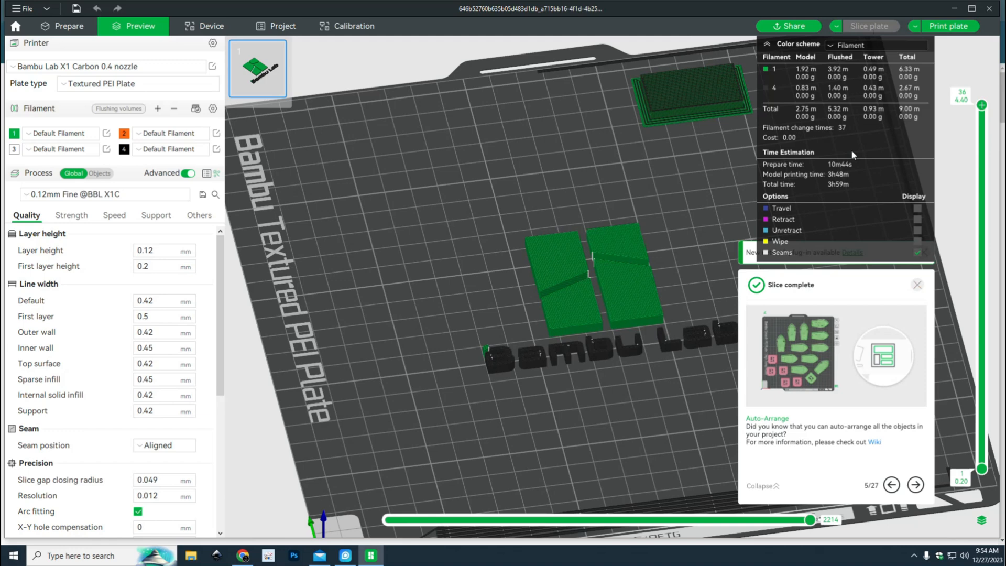
pyautogui.moveTo(844, 282)
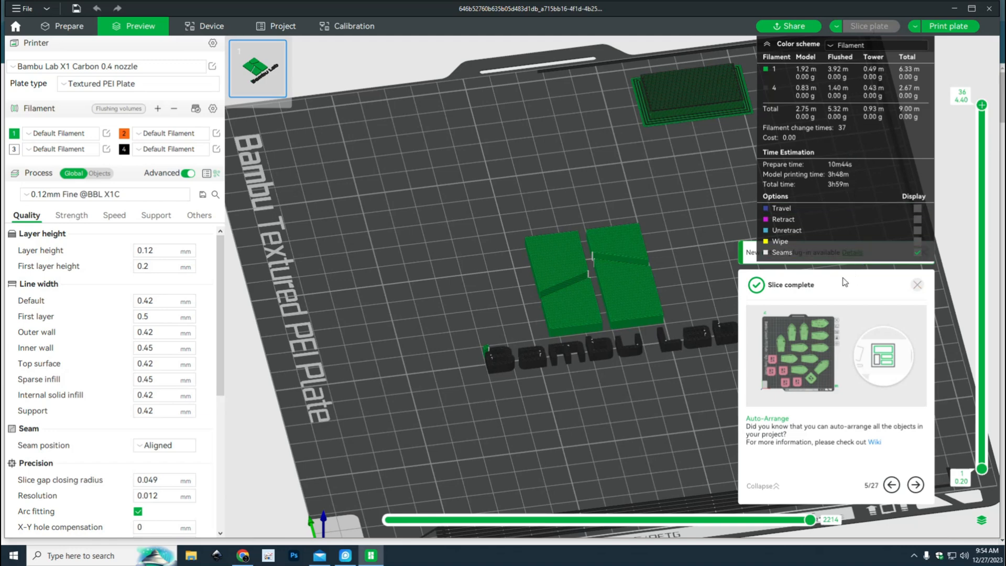
pyautogui.moveTo(832, 202)
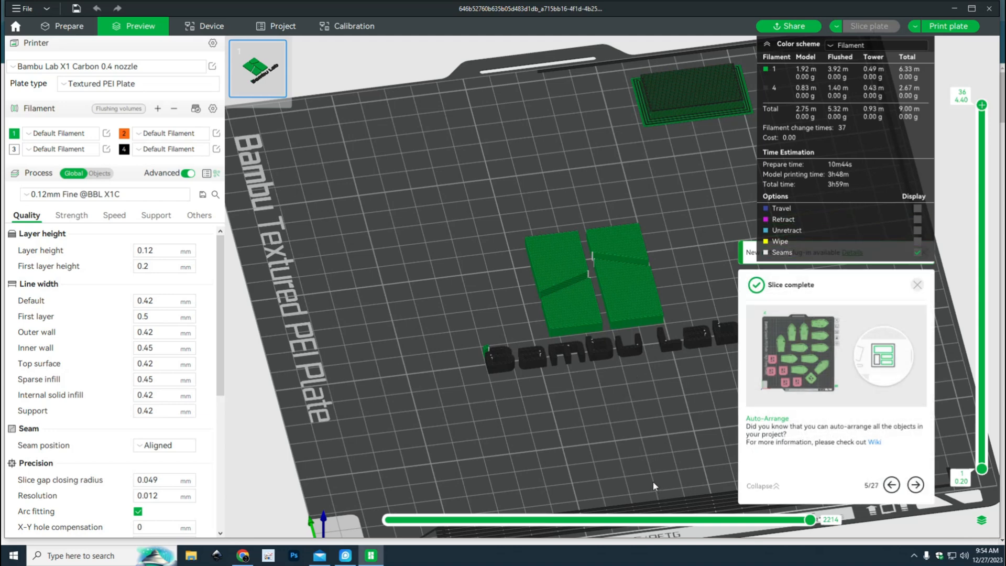
pyautogui.click(917, 283)
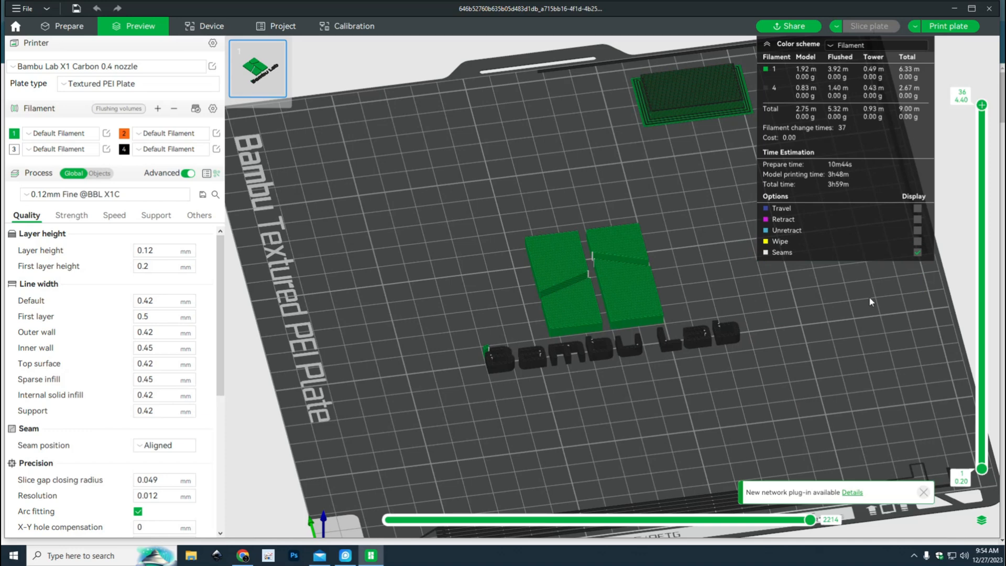
pyautogui.moveTo(955, 26)
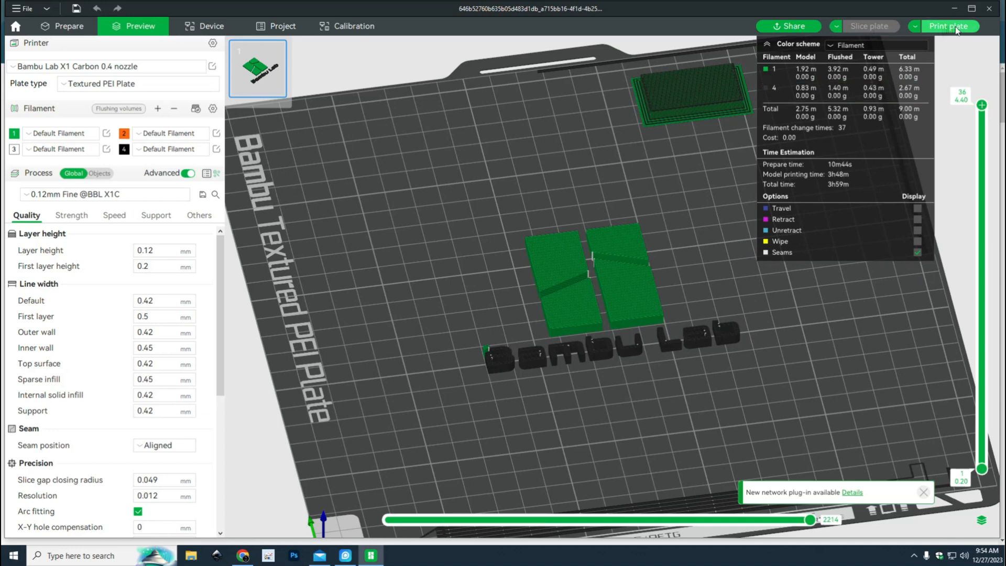
# Send the sliced logo plate to the connected X1 Carbon printer and confirm the job.
pyautogui.click(948, 26)
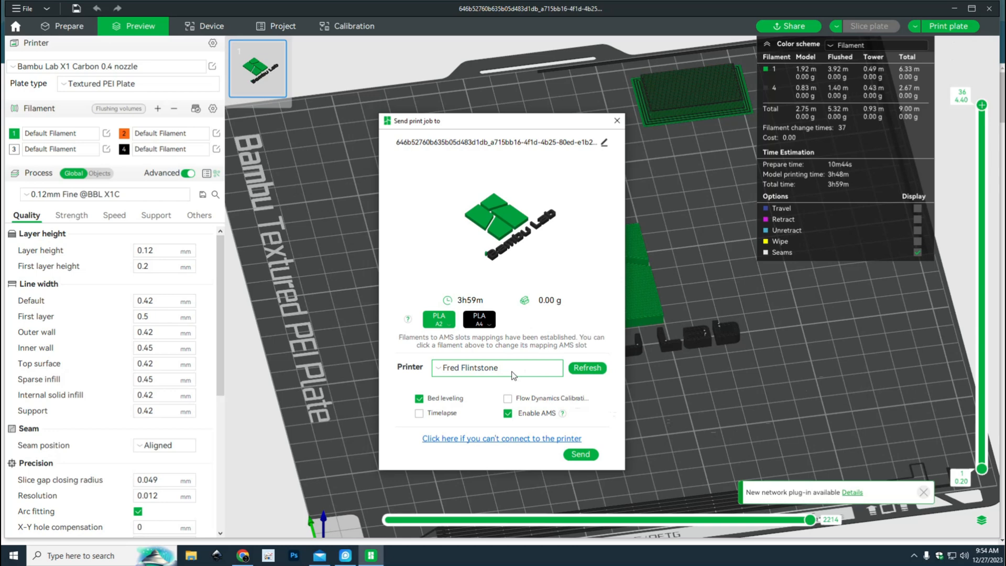
pyautogui.click(496, 368)
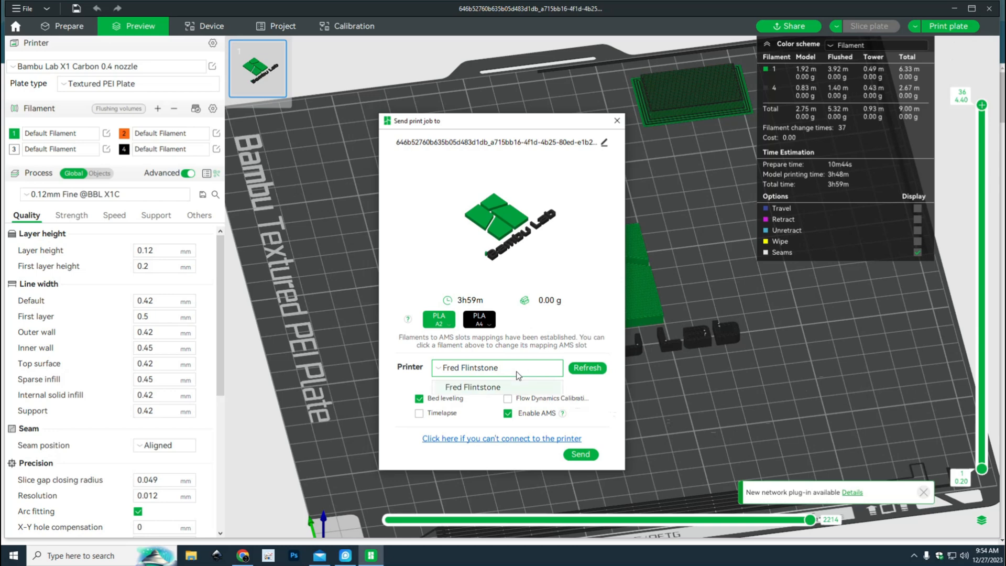
pyautogui.click(472, 387)
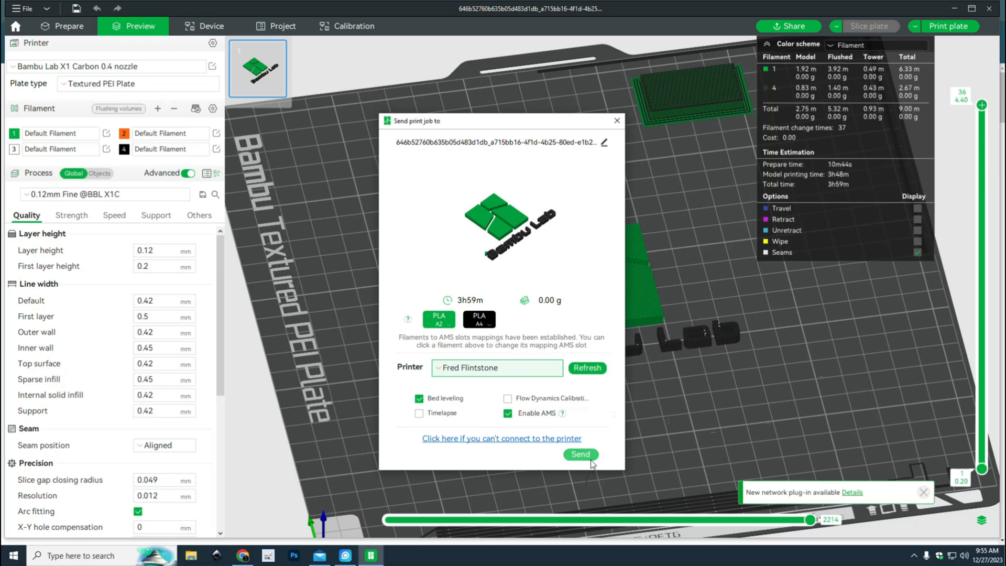
pyautogui.click(578, 454)
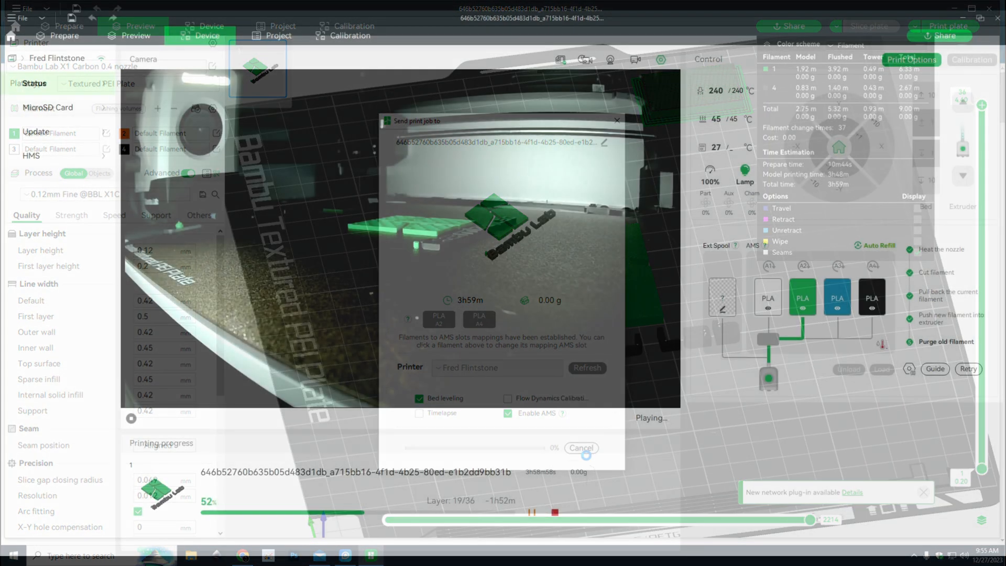
pyautogui.click(580, 448)
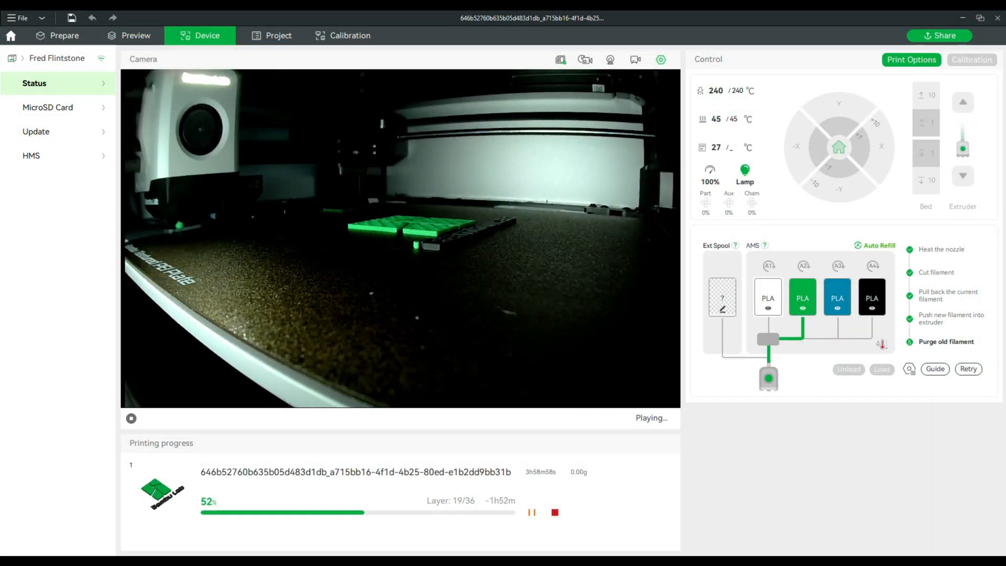